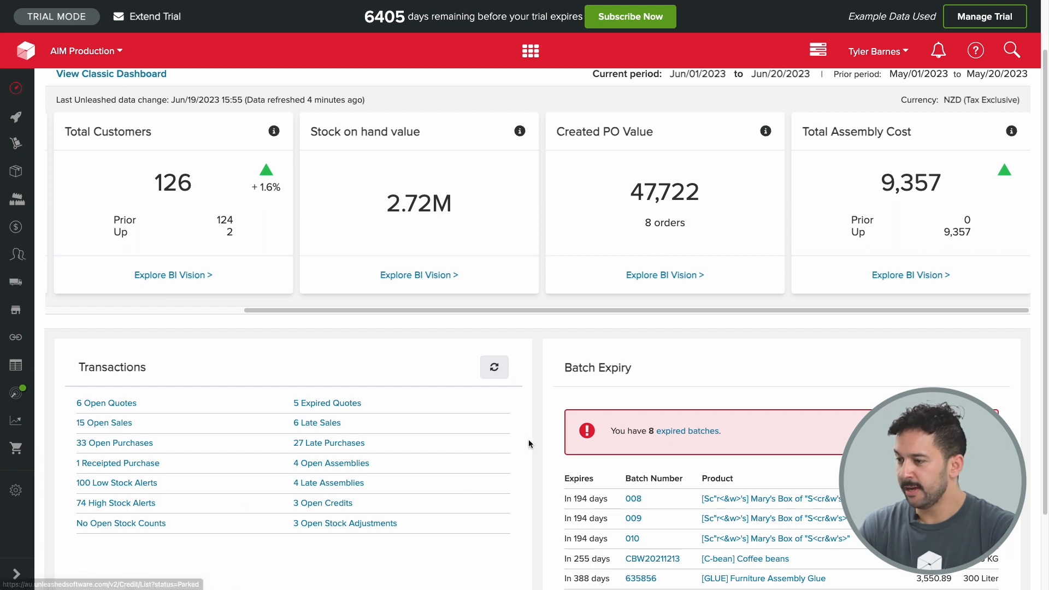
Review the dashboard figures and expand the Purchase reports list from the sidebar
scroll("down", 3)
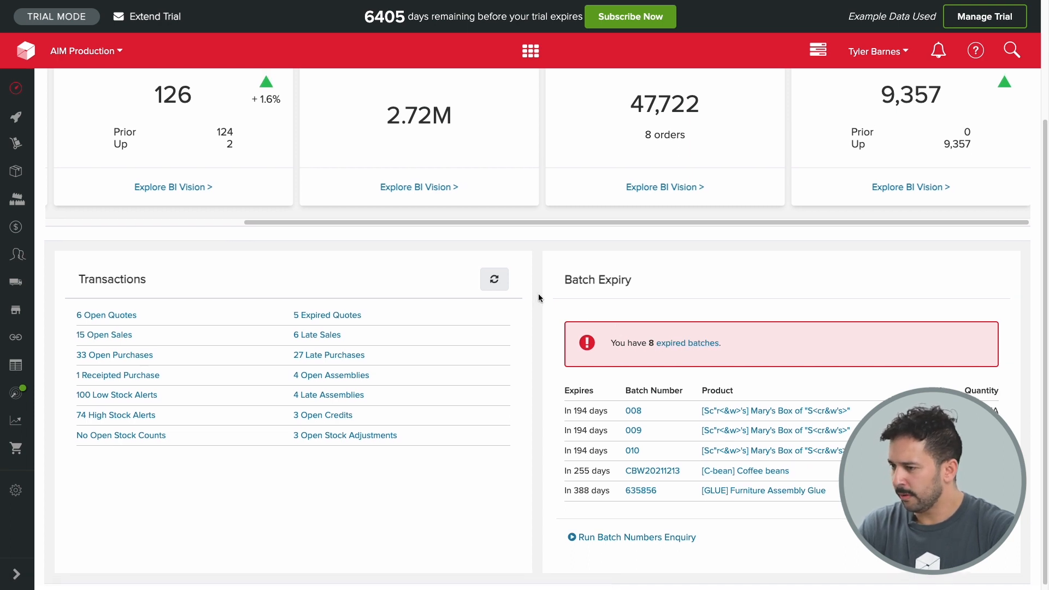
scroll("up", 3)
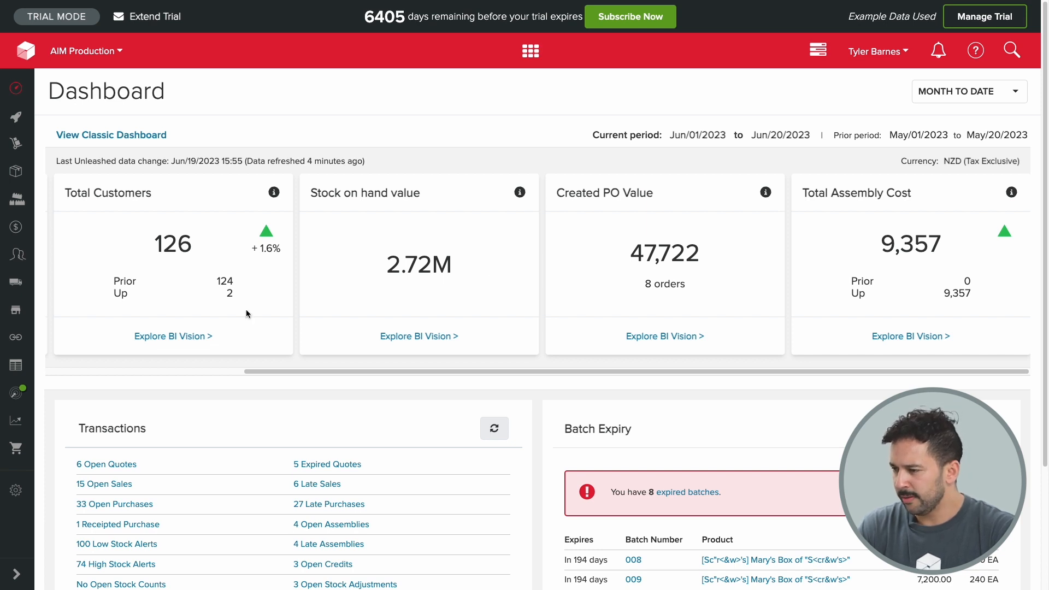
left_click(16, 366)
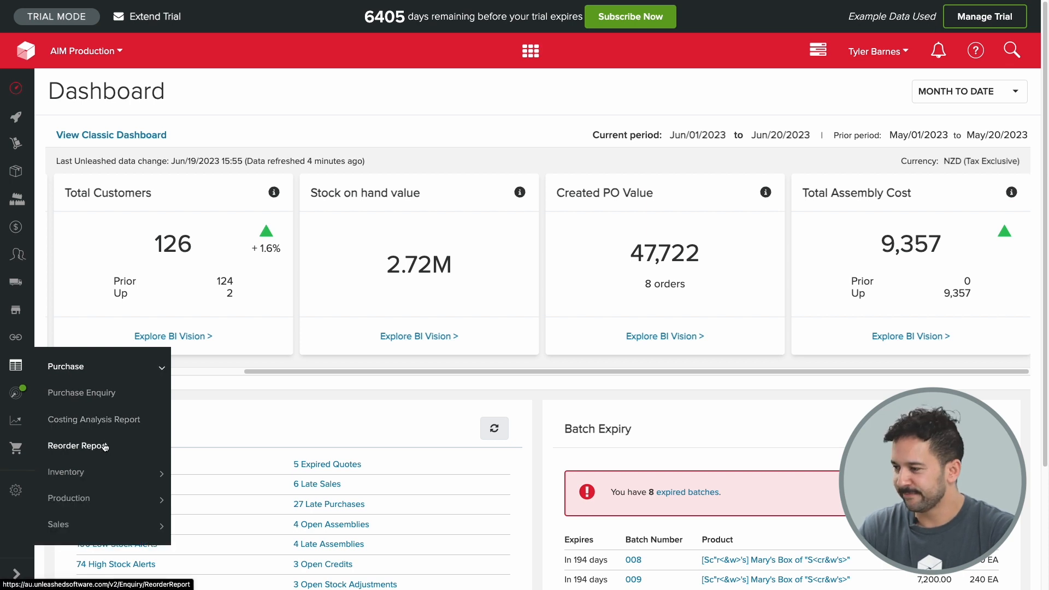
Run the Reorder Report to list low-stock products
left_click(78, 446)
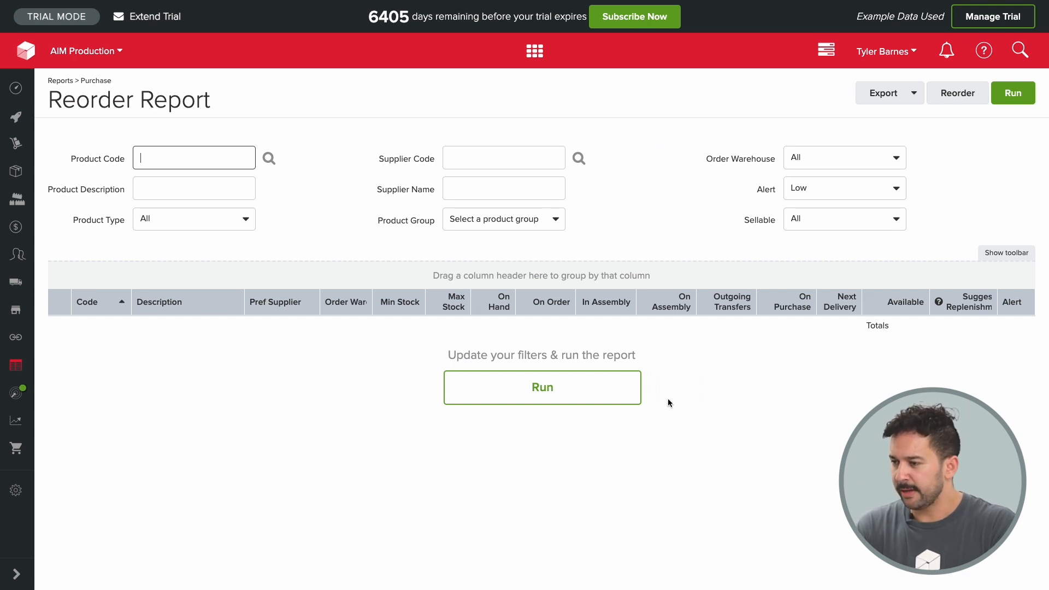
left_click(543, 387)
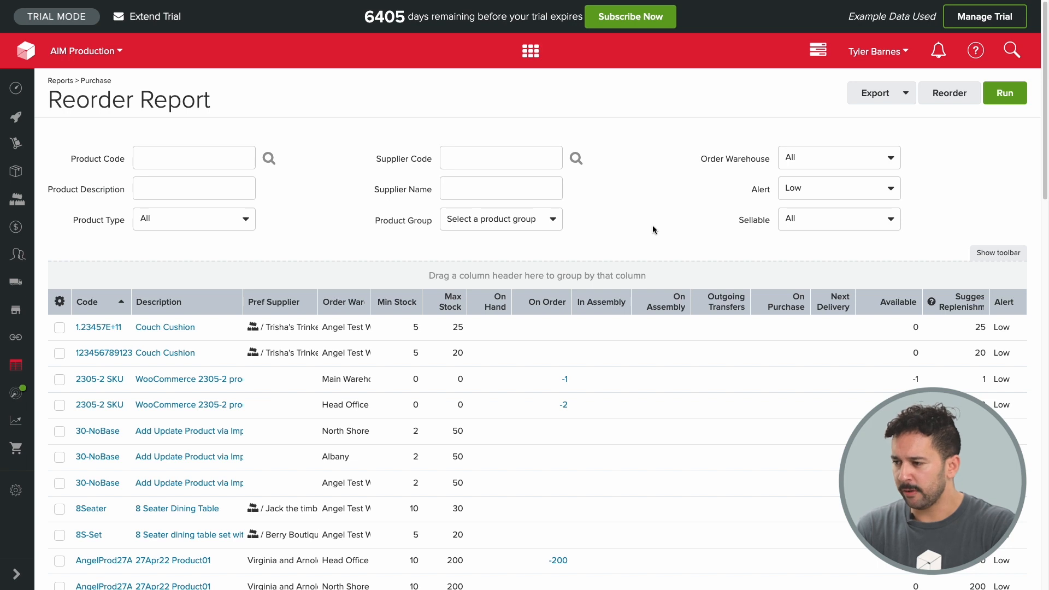
mouse_move(688, 213)
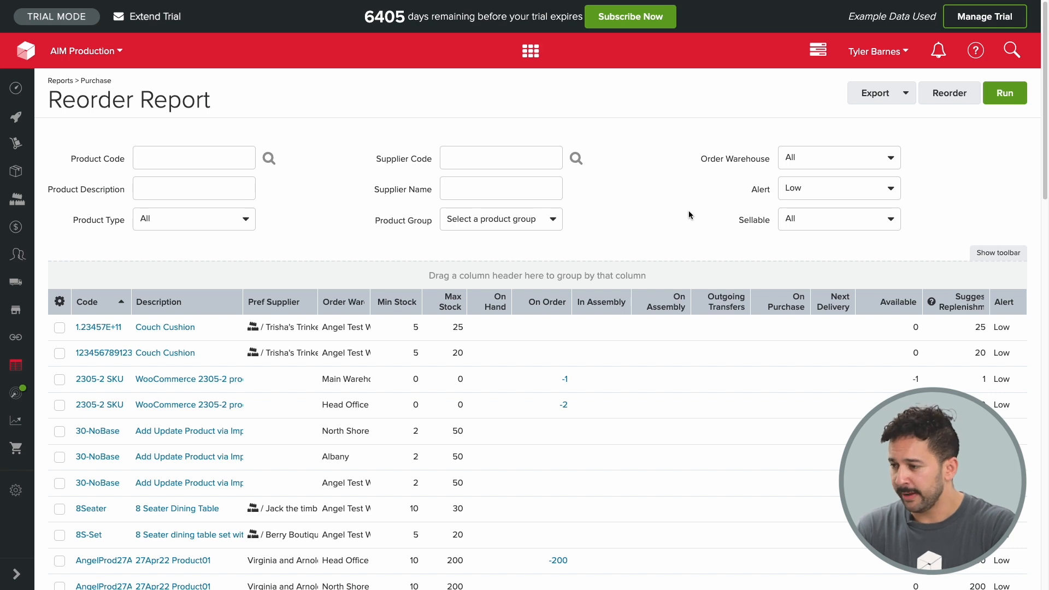
Filter the report's Order Warehouse to Albany
left_click(839, 158)
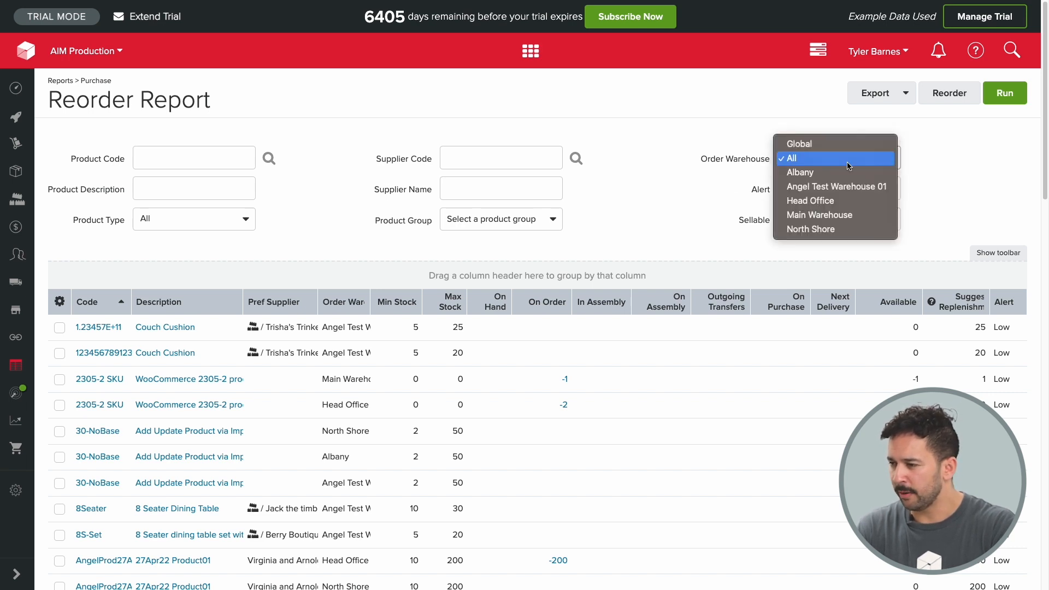
left_click(800, 172)
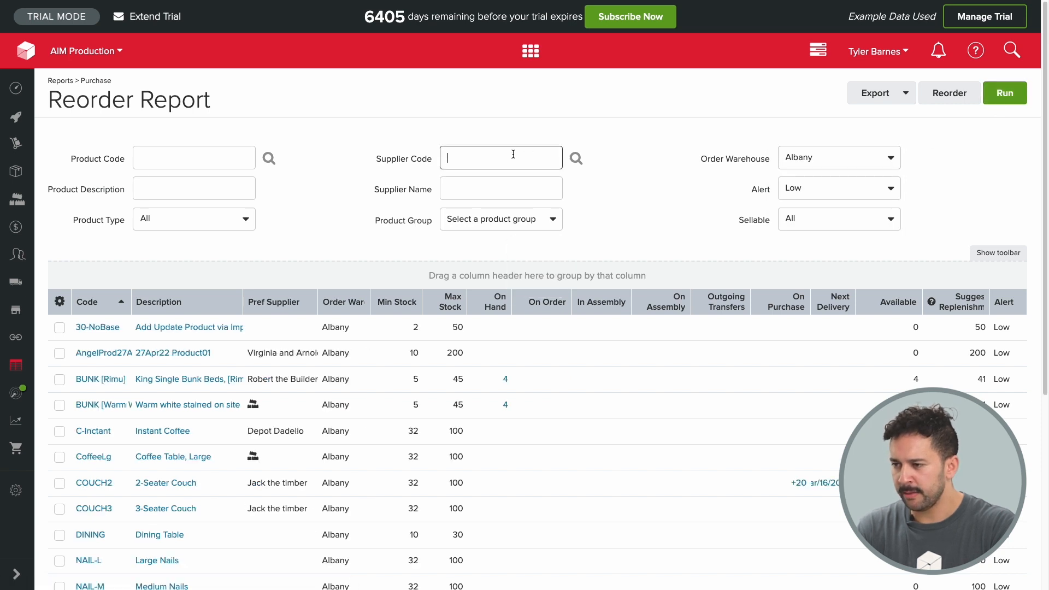
type("a")
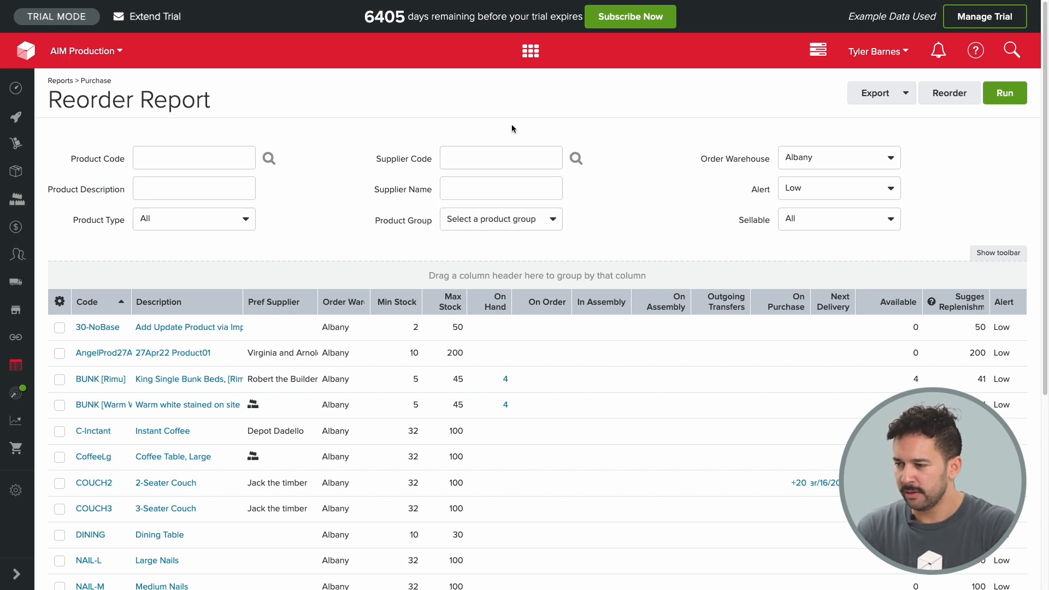
mouse_move(385, 151)
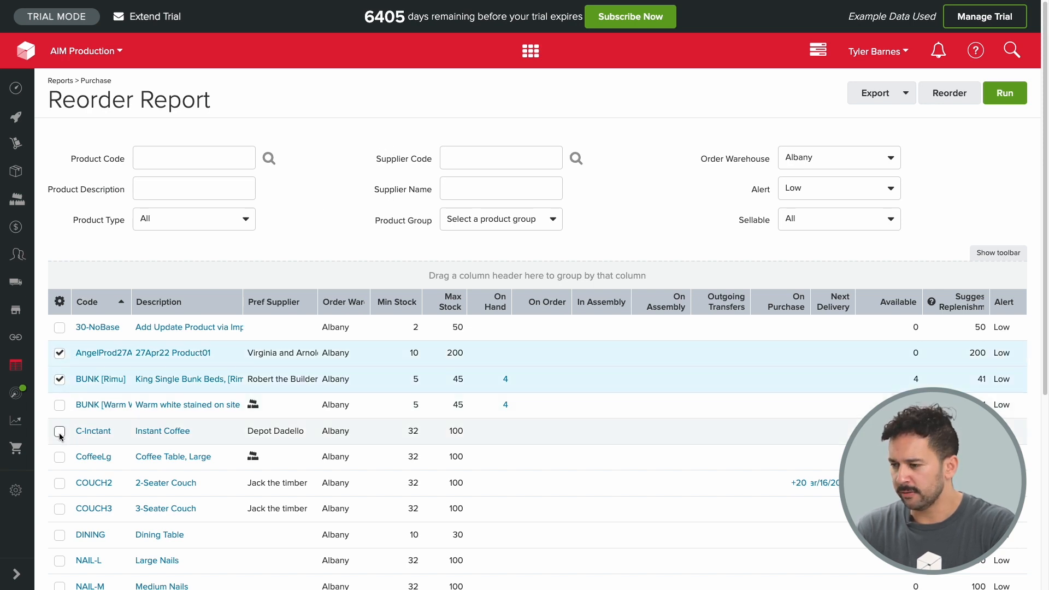
Tick Instant Coffee and choose Create Purchases for the ticked products
left_click(59, 302)
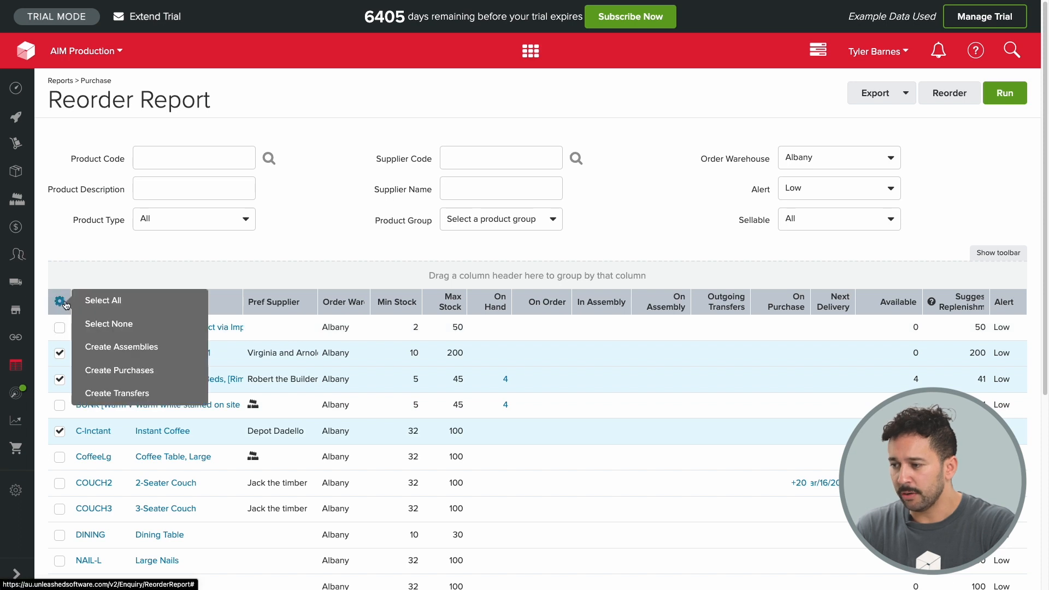
left_click(119, 370)
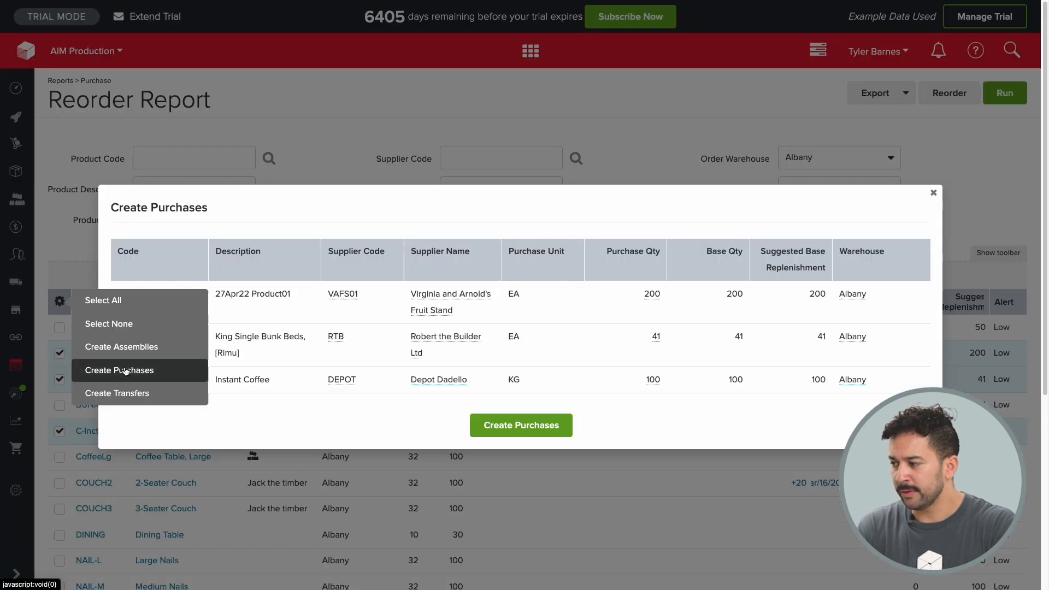
left_click(119, 370)
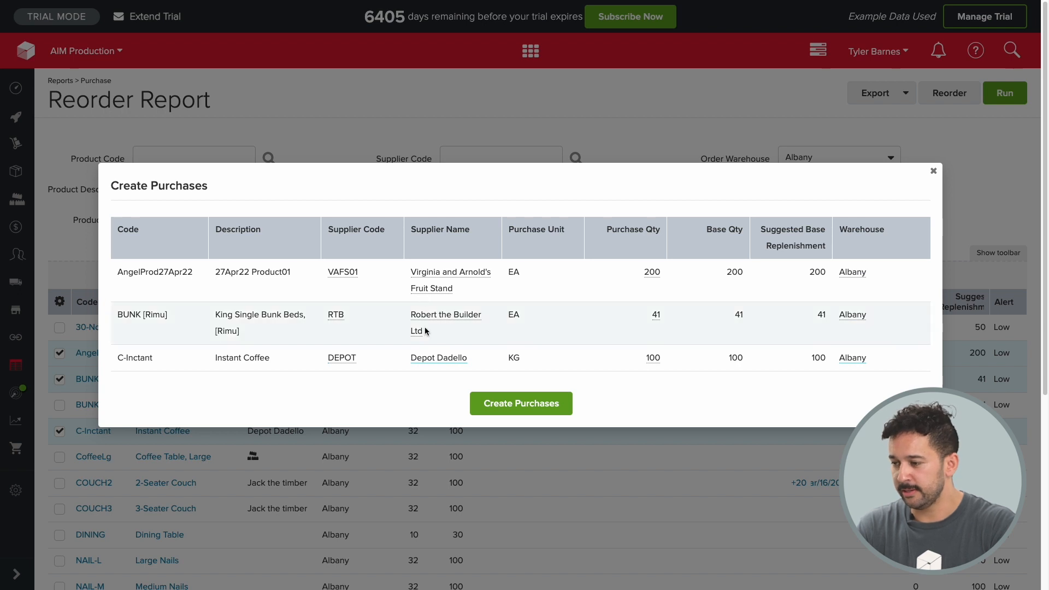
mouse_move(416, 393)
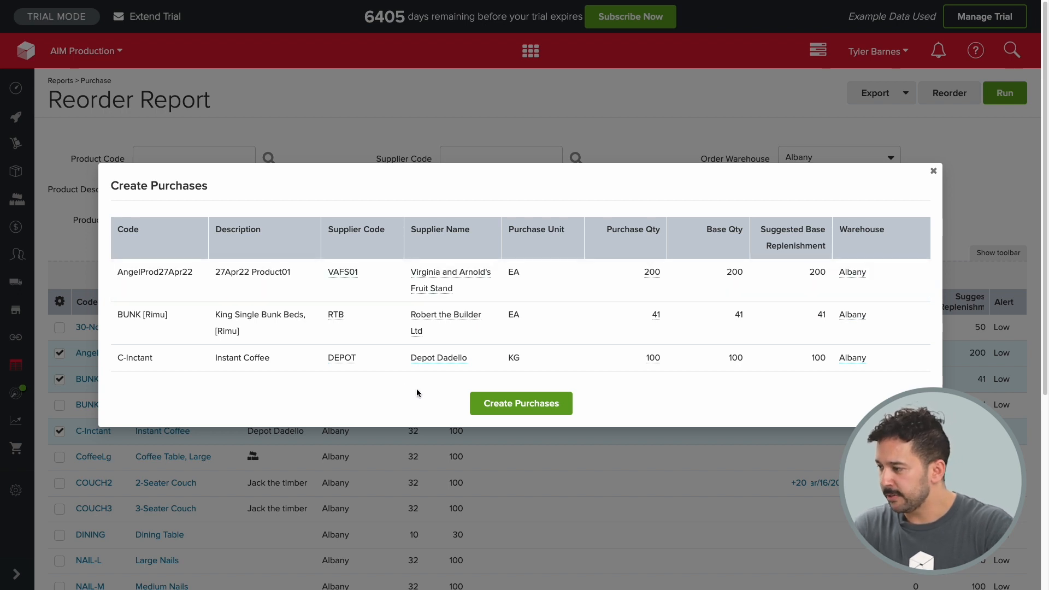
mouse_move(441, 396)
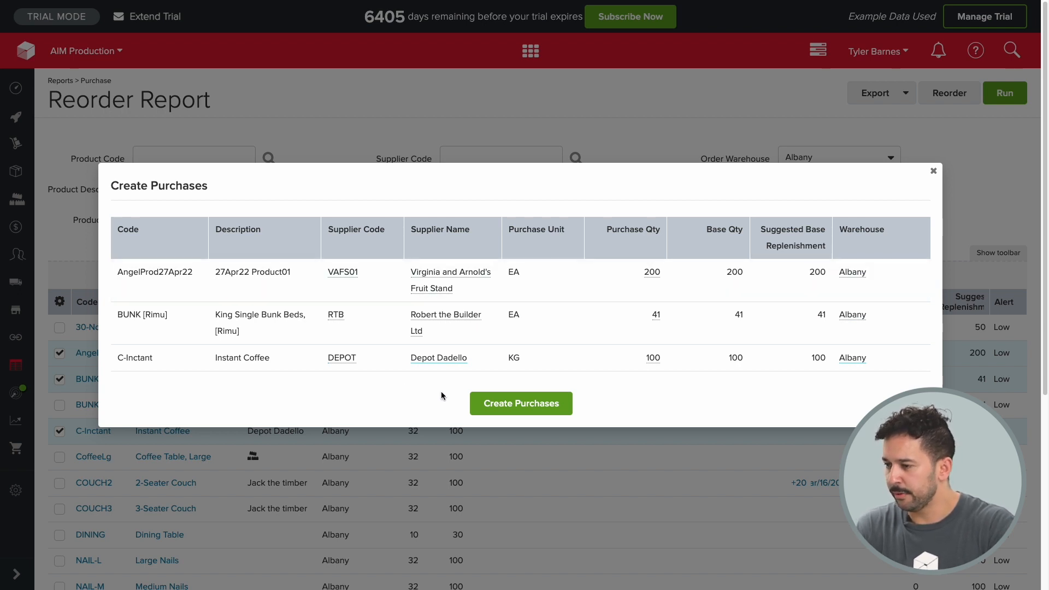
Create purchase orders PO-00000246 to PO-00000248 and view PO-00000248
left_click(520, 404)
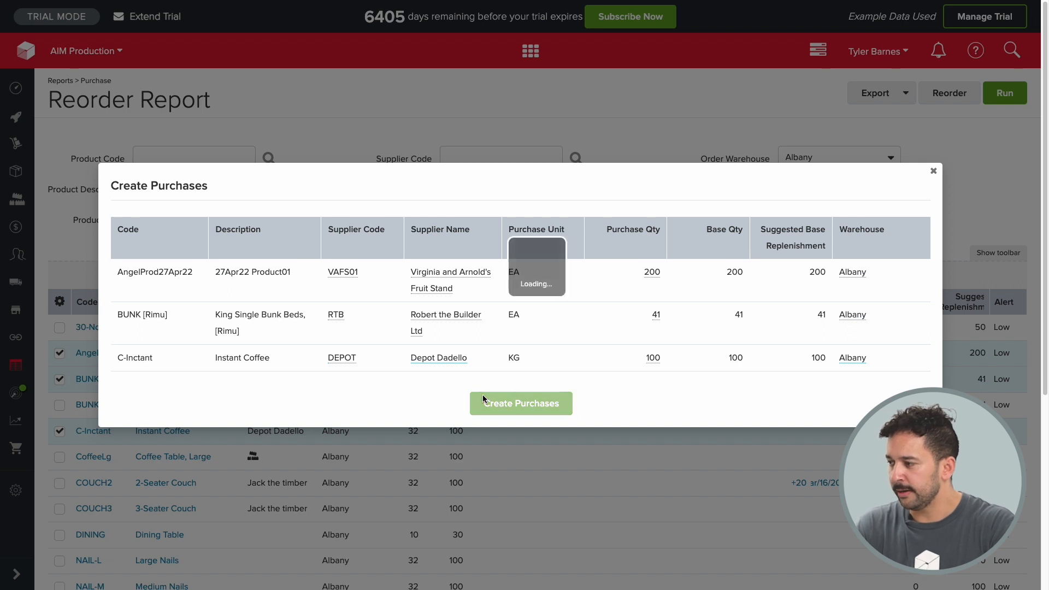
left_click(520, 403)
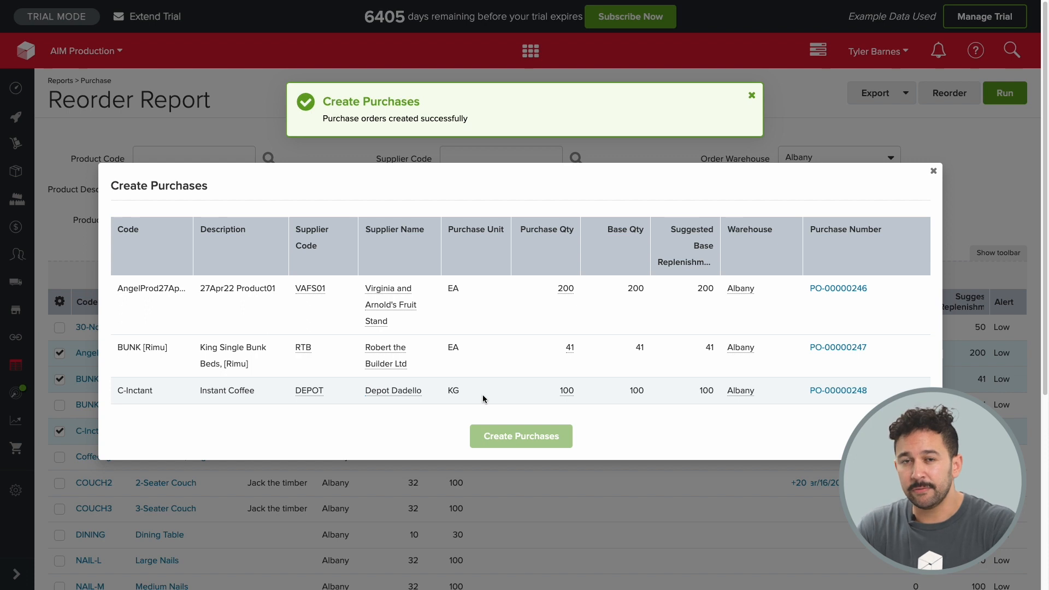
left_click(751, 94)
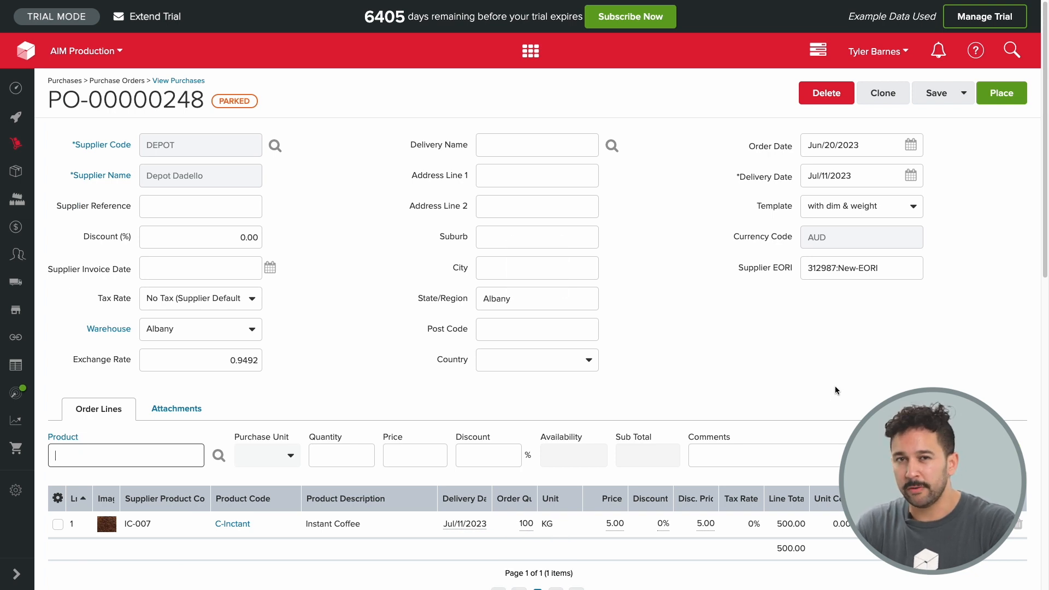
Review PO-00000248 for Instant Coffee and place it so it is no longer parked
scroll("down", 3)
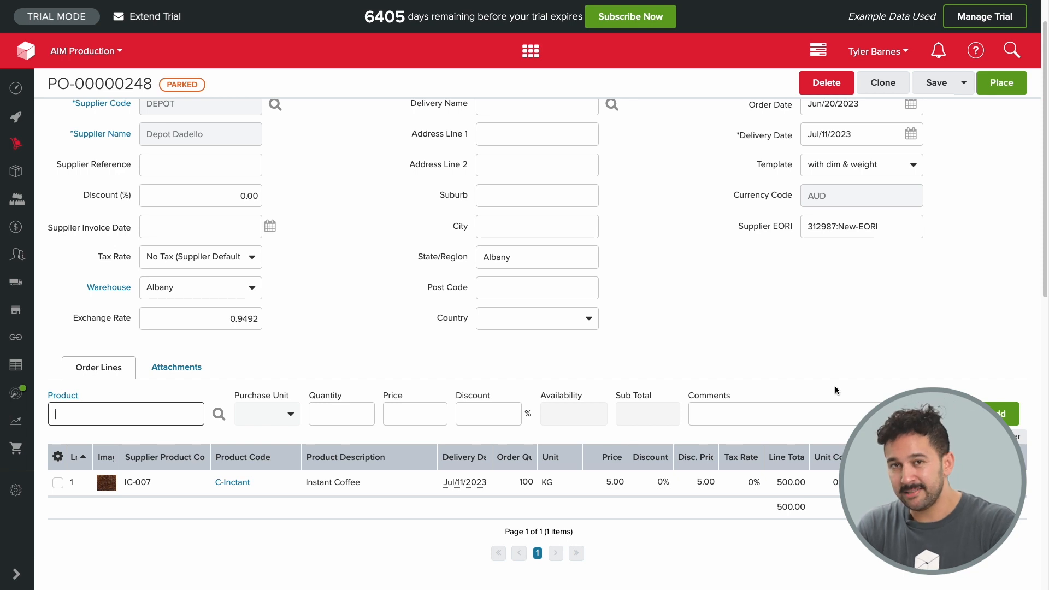
scroll("down", 3)
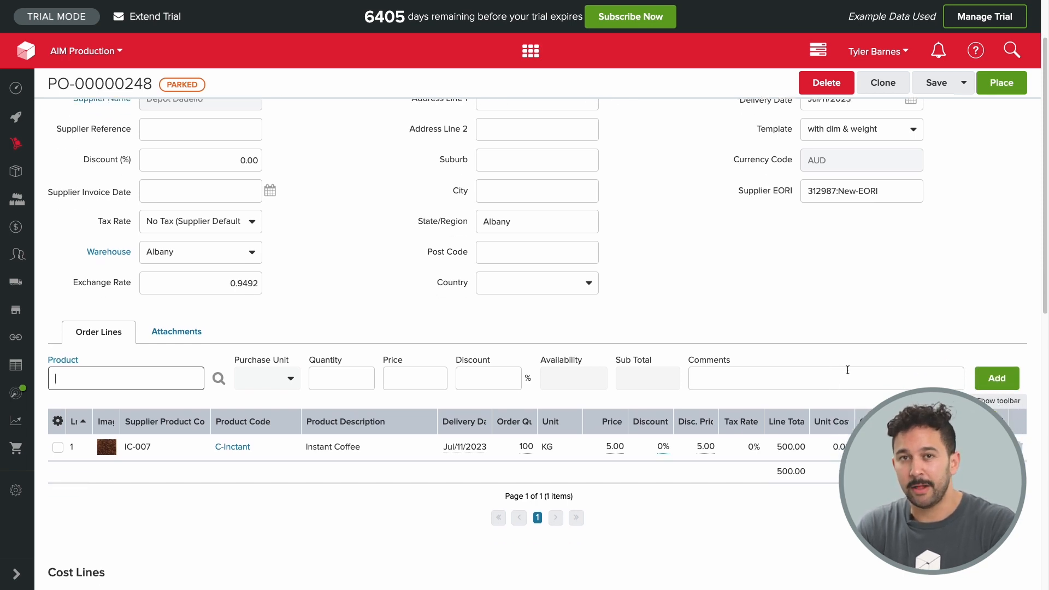
mouse_move(870, 348)
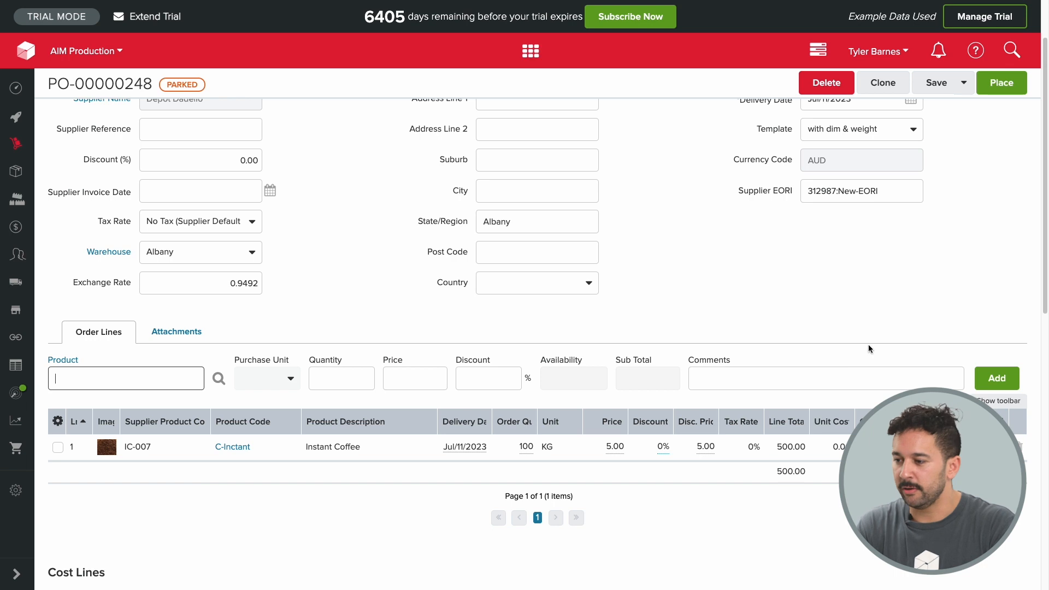
left_click(1001, 82)
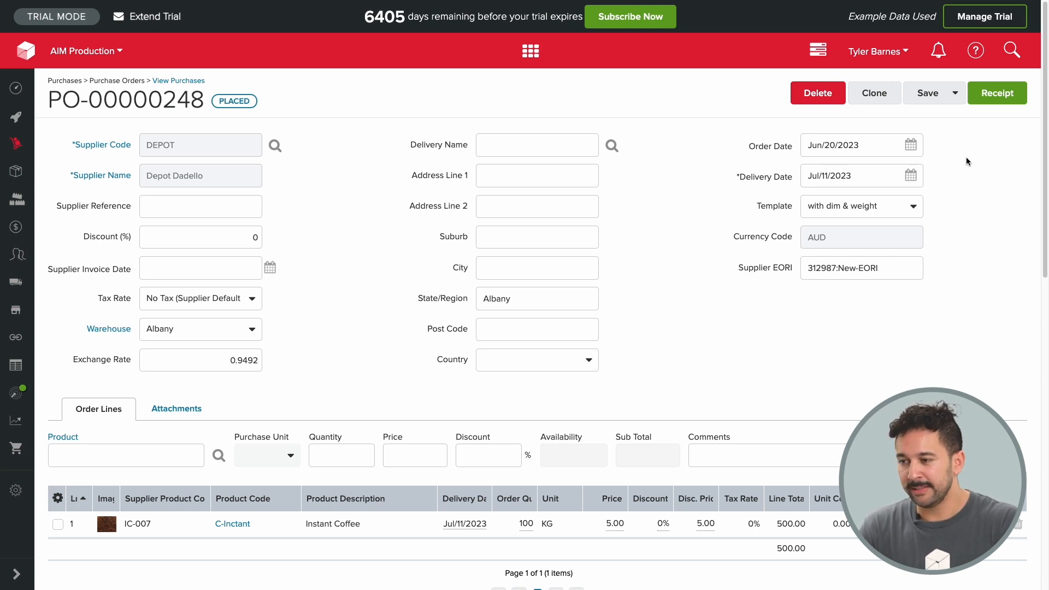
mouse_move(964, 165)
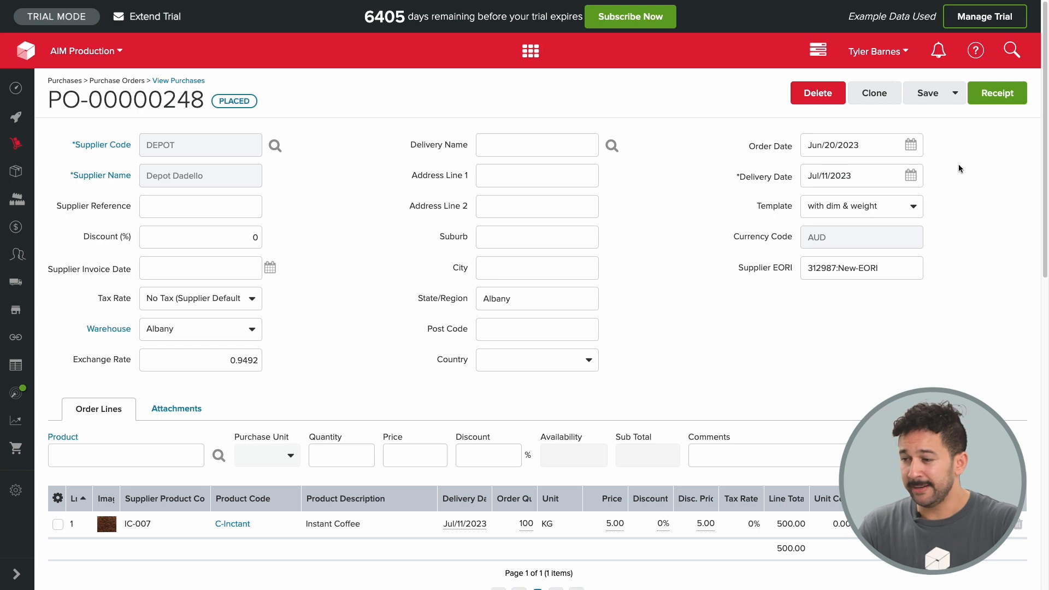
Reopen the Reorder Report and rerun it across all warehouses
left_click(17, 365)
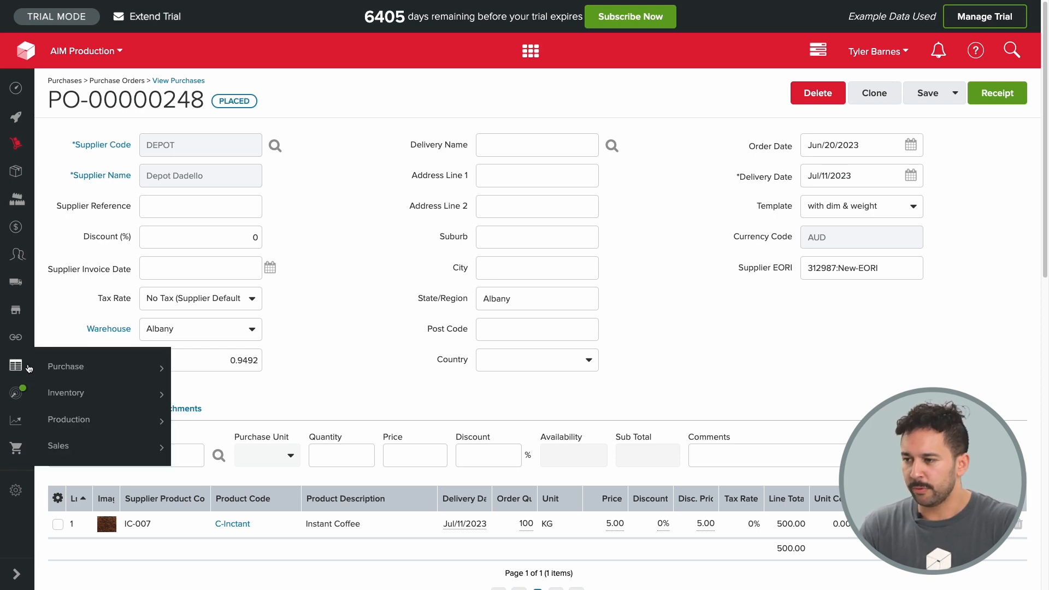
left_click(65, 366)
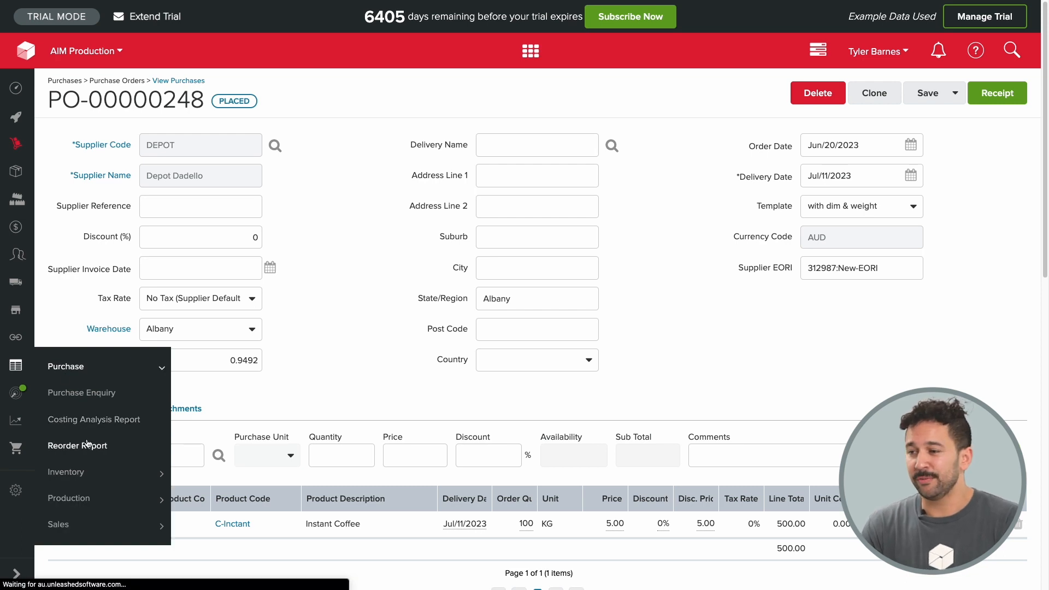
left_click(77, 445)
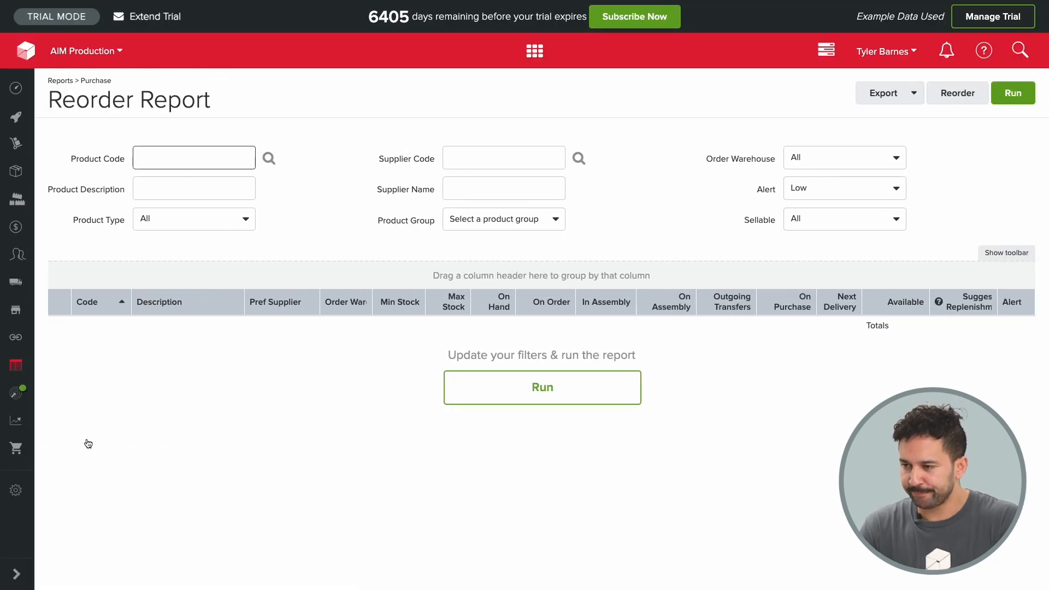
left_click(541, 387)
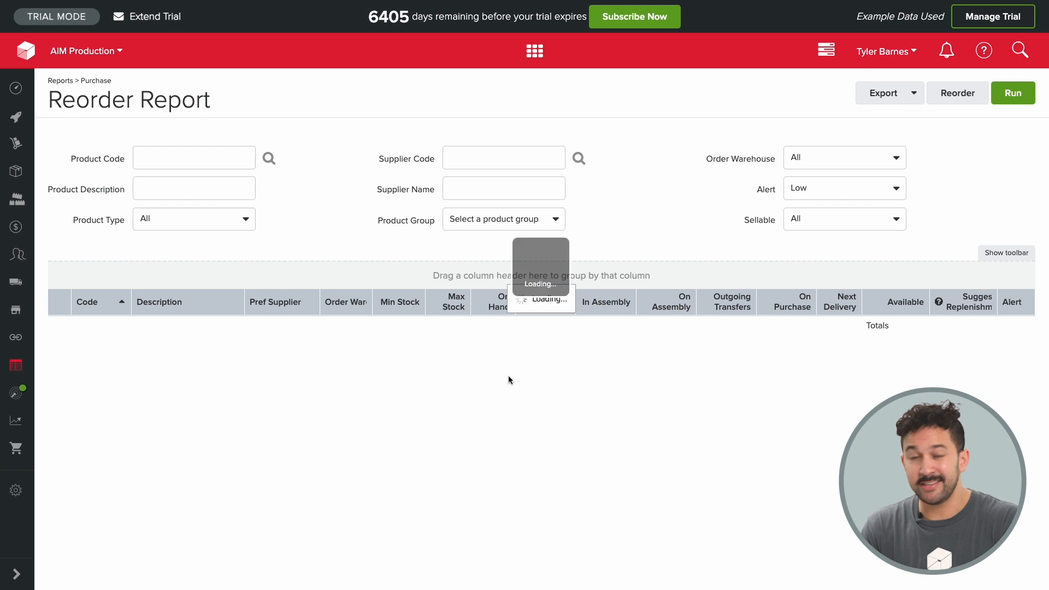
left_click(1012, 92)
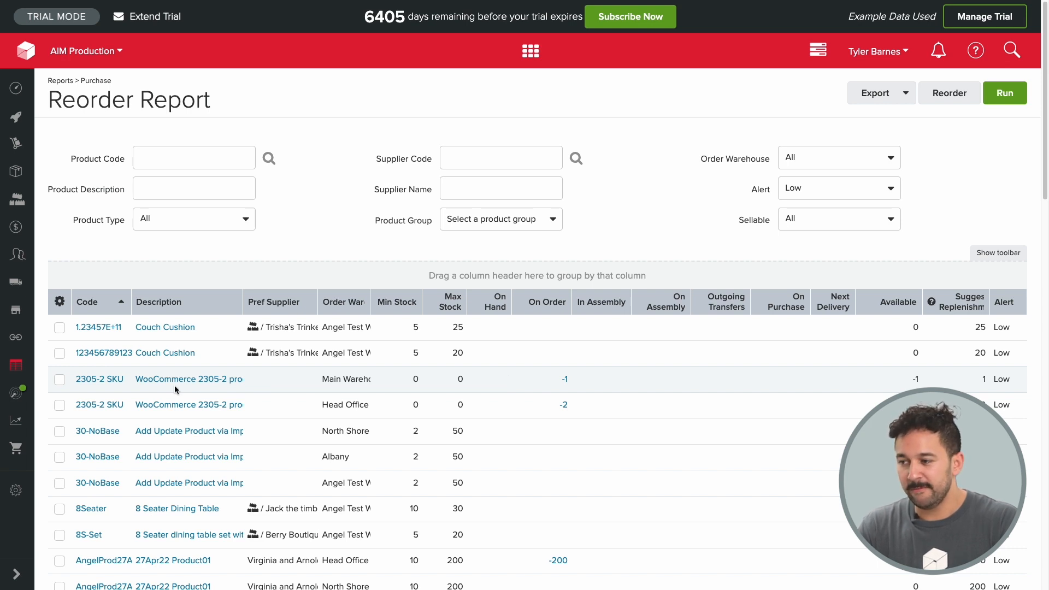
mouse_move(15, 395)
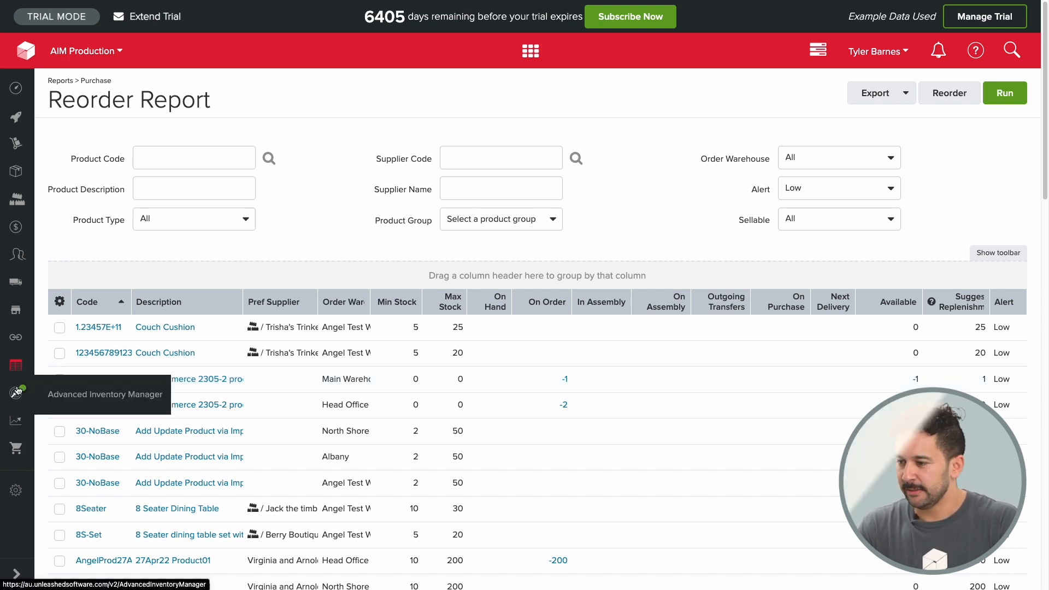
Show the Advanced Inventory Manager's Modelling view with Main Warehouse filters and stock control graphs
left_click(15, 393)
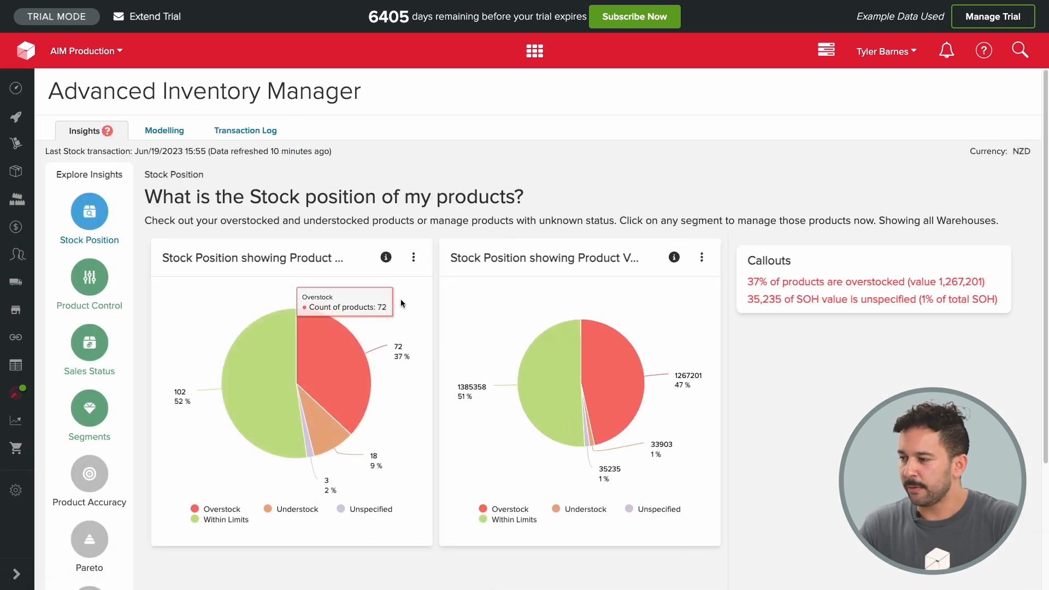
mouse_move(406, 298)
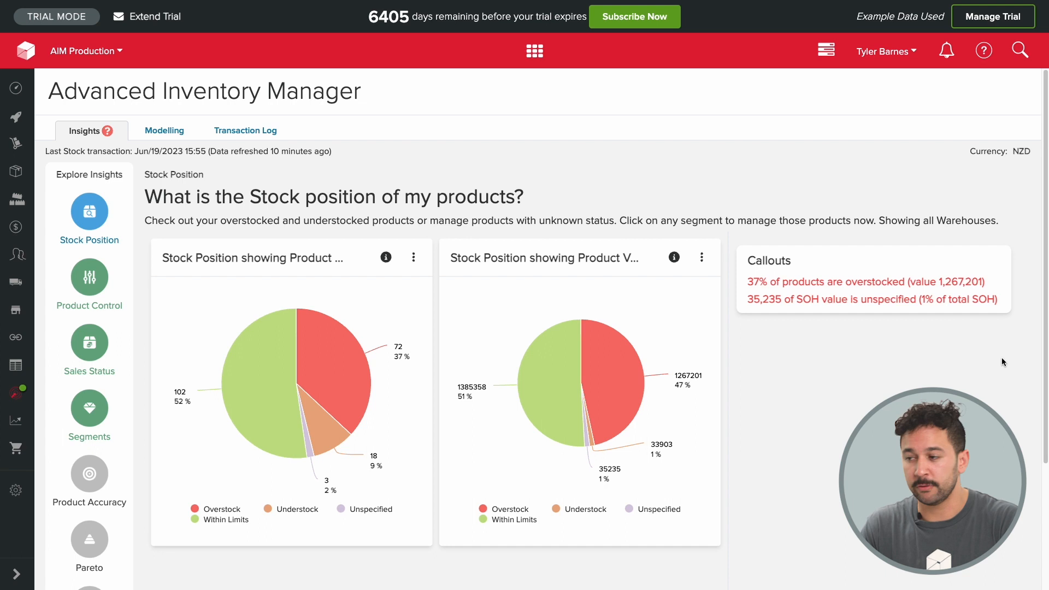
mouse_move(745, 342)
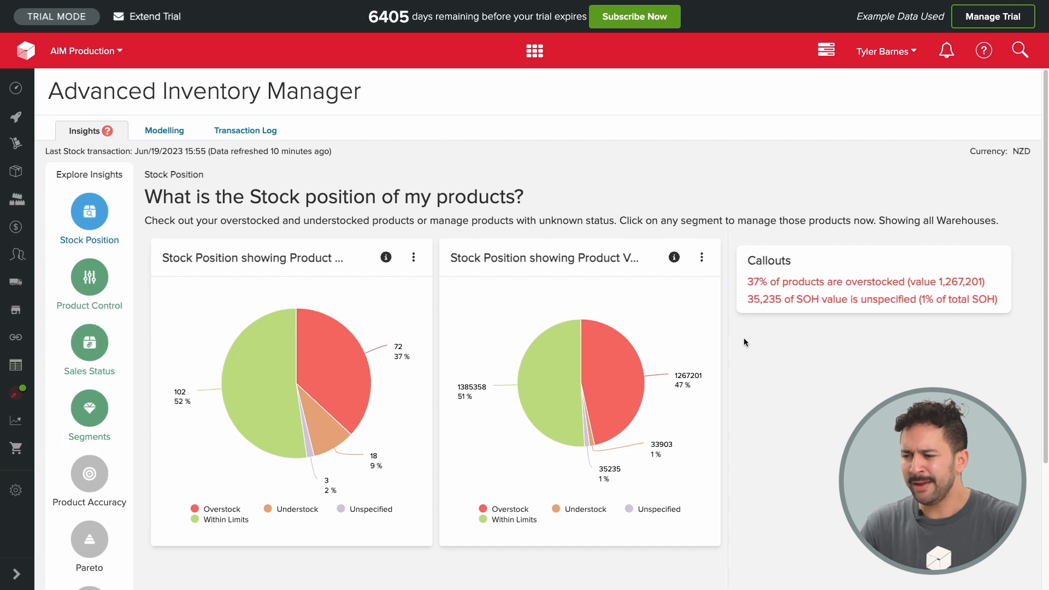
left_click(160, 130)
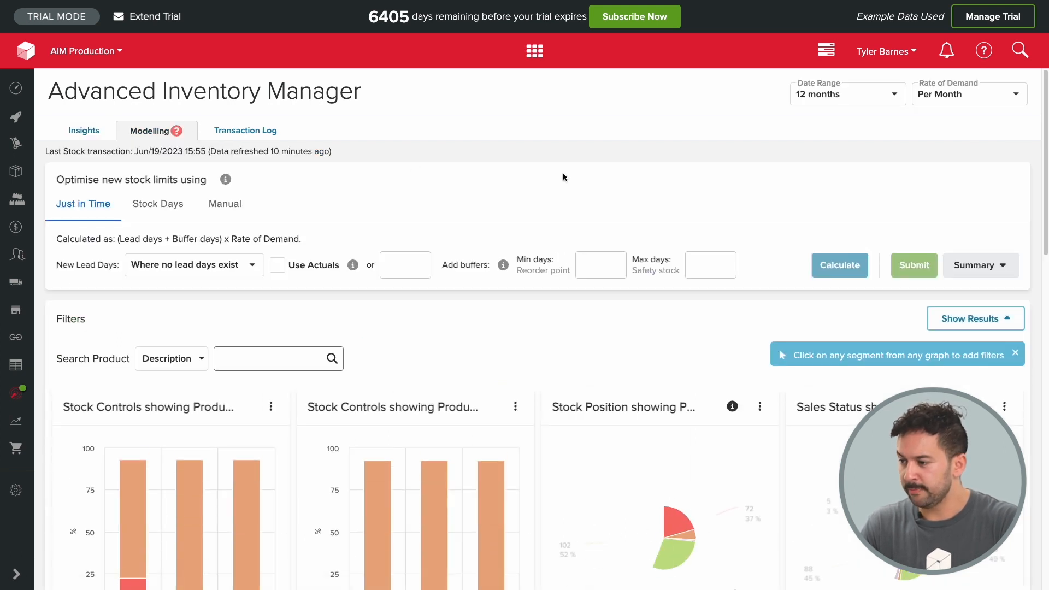
scroll("down", 3)
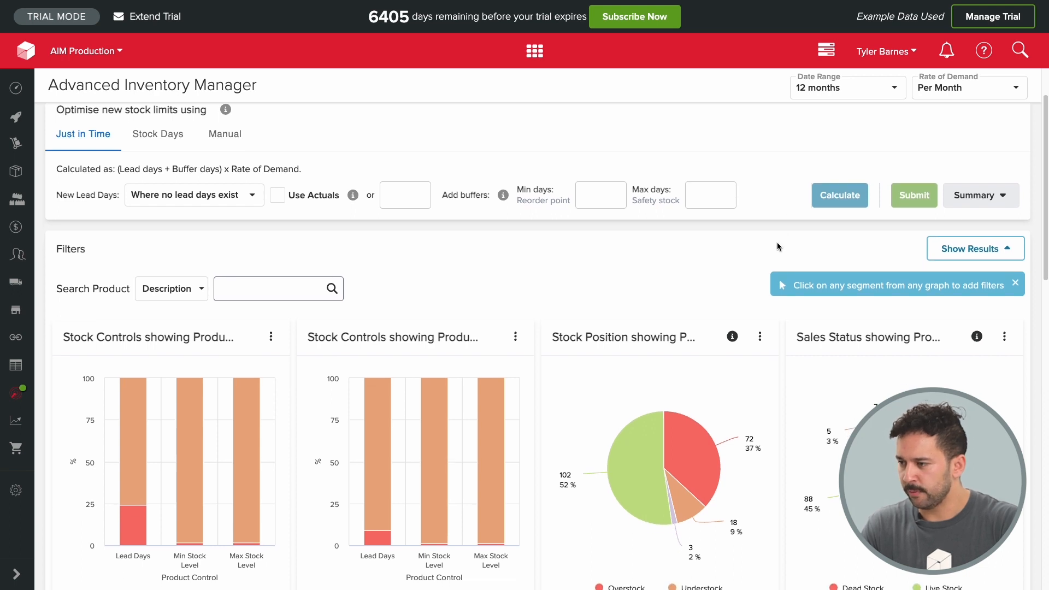
scroll("down", 3)
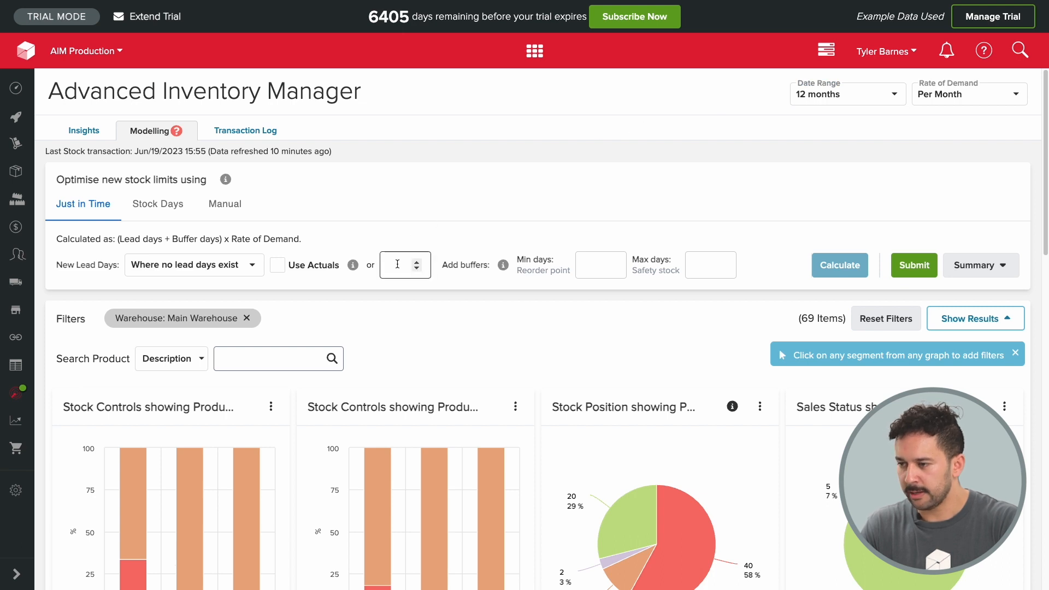
Calculate new limits with 28 lead days and zero buffer days, listing results for 69 items
left_click(595, 264)
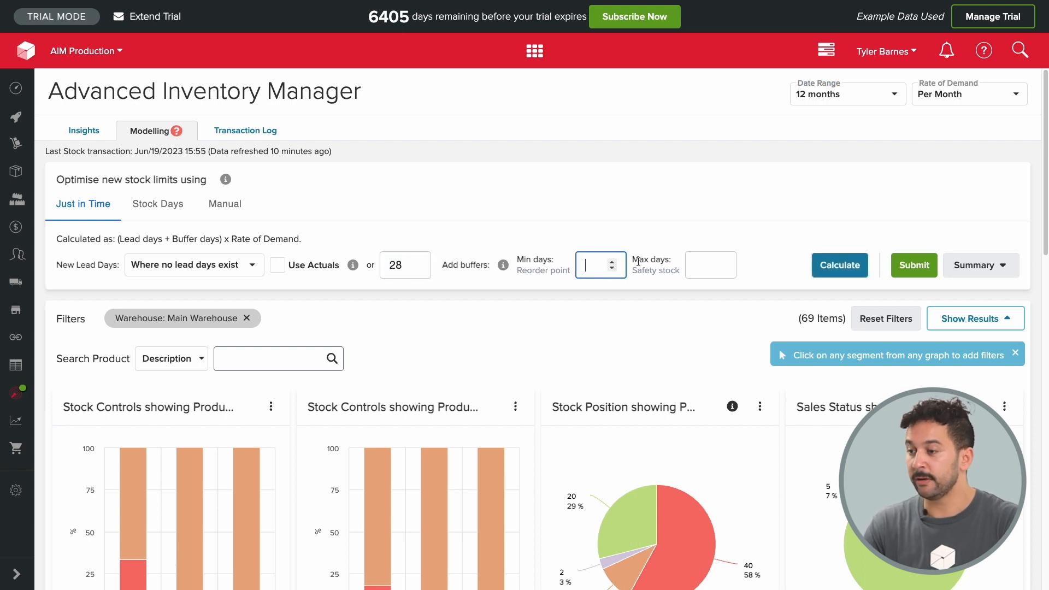
left_click(837, 265)
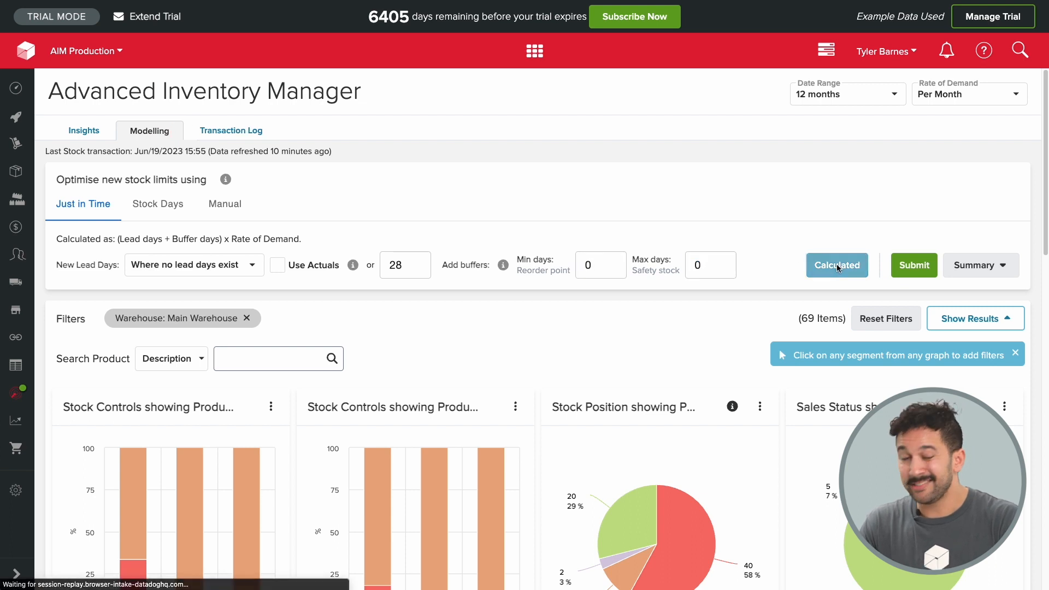
left_click(969, 318)
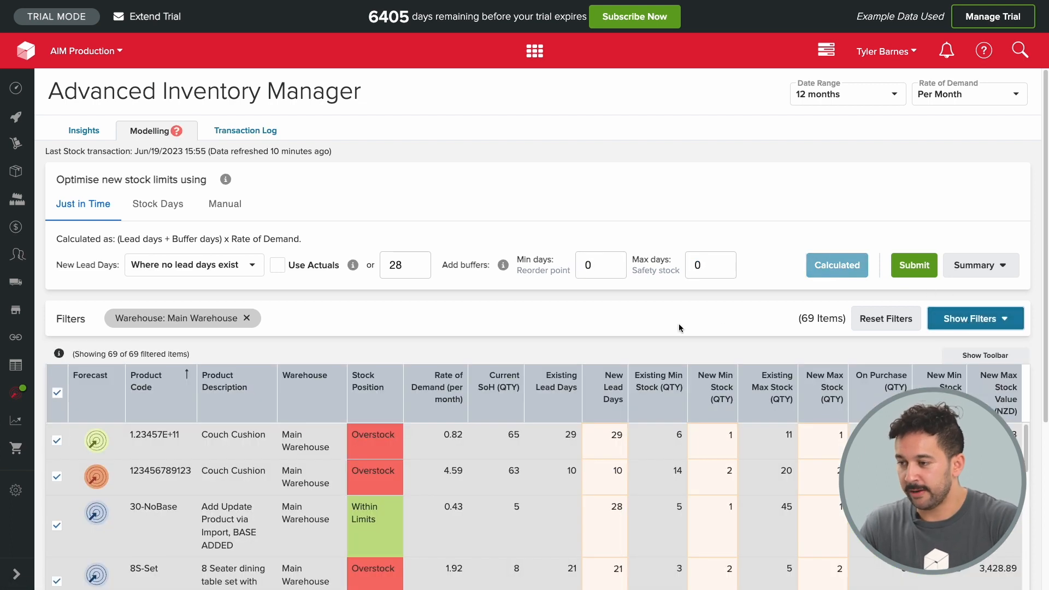
mouse_move(616, 337)
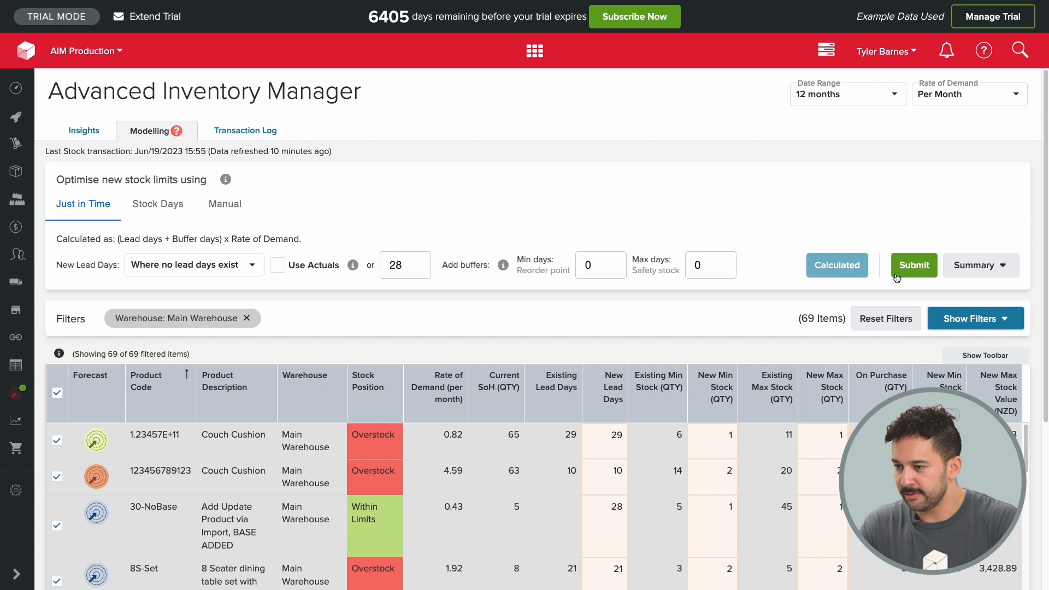
left_click(913, 265)
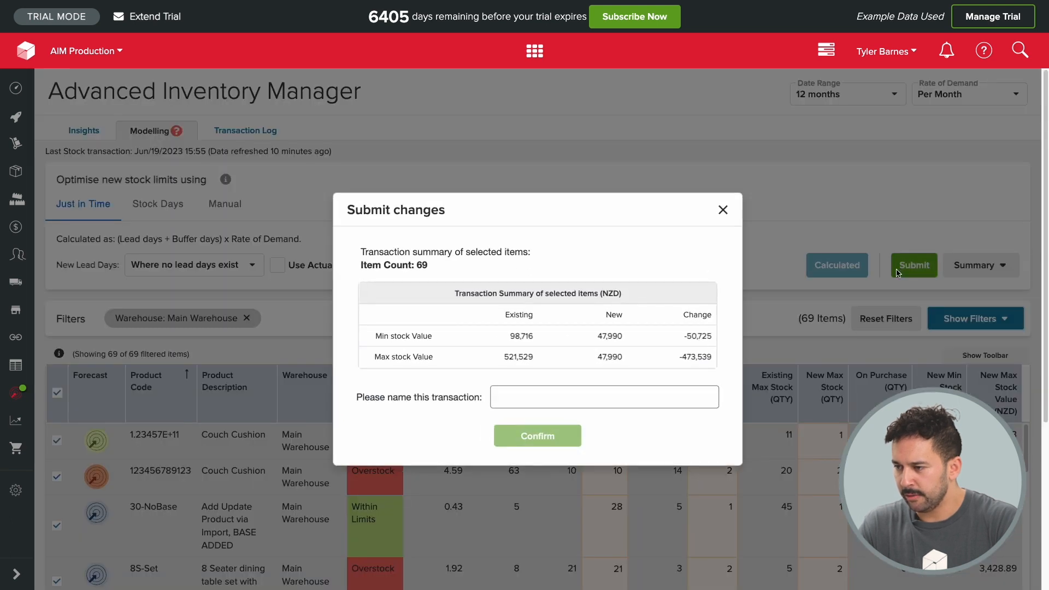
type("Test")
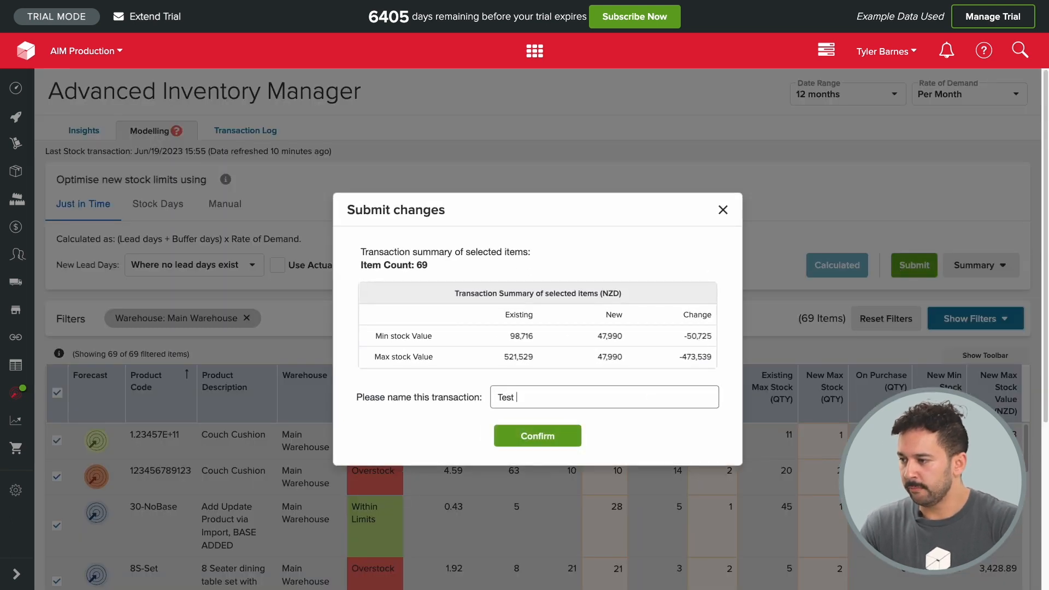
type("AIM adjustment")
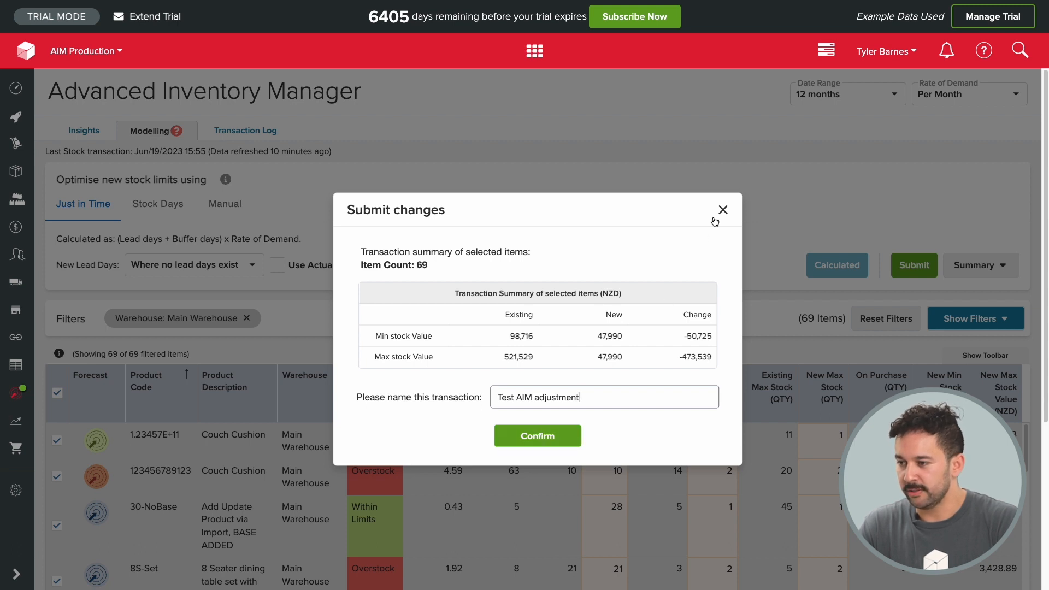
left_click(723, 210)
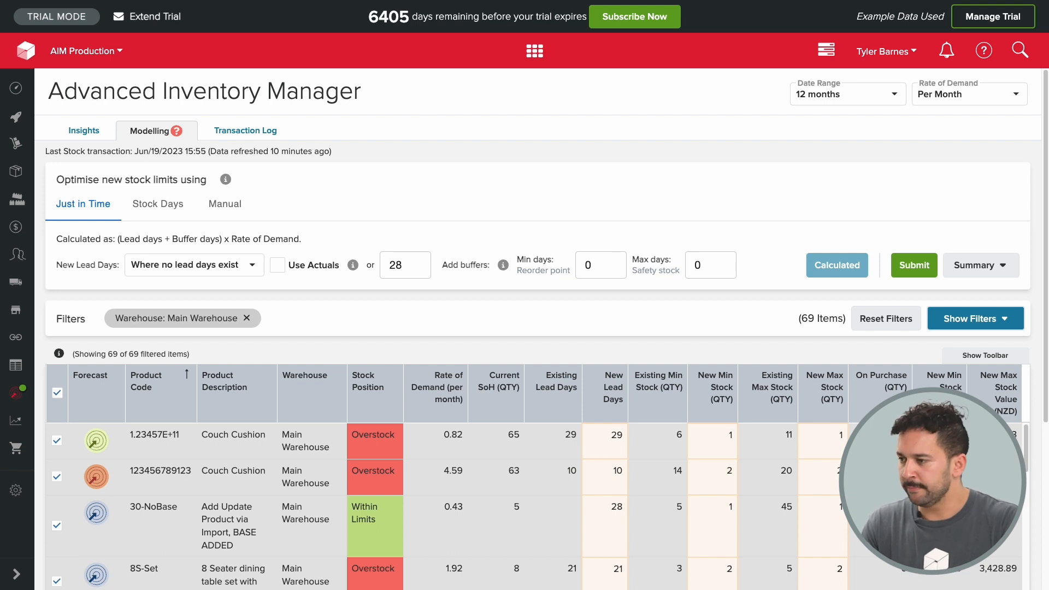
Go to Inventory Transactions > Stock Counts and begin adding a new count
left_click(17, 172)
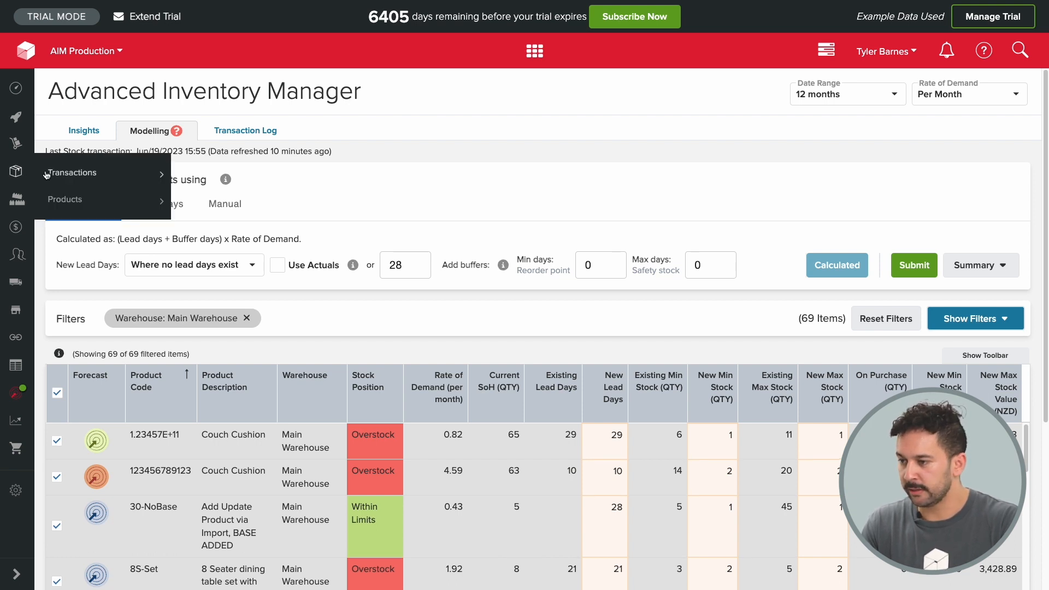
left_click(72, 173)
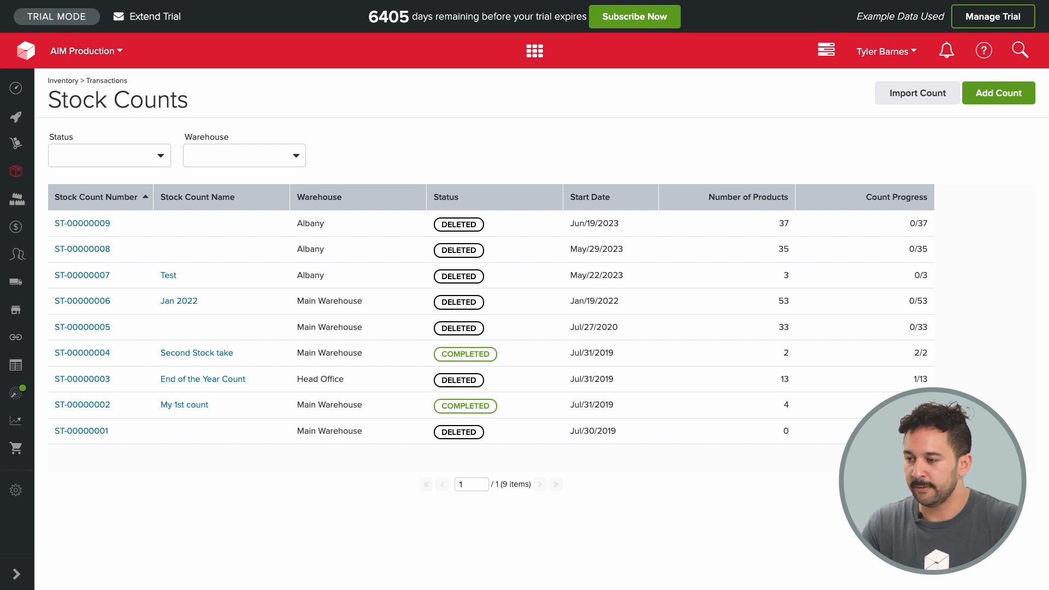
mouse_move(995, 145)
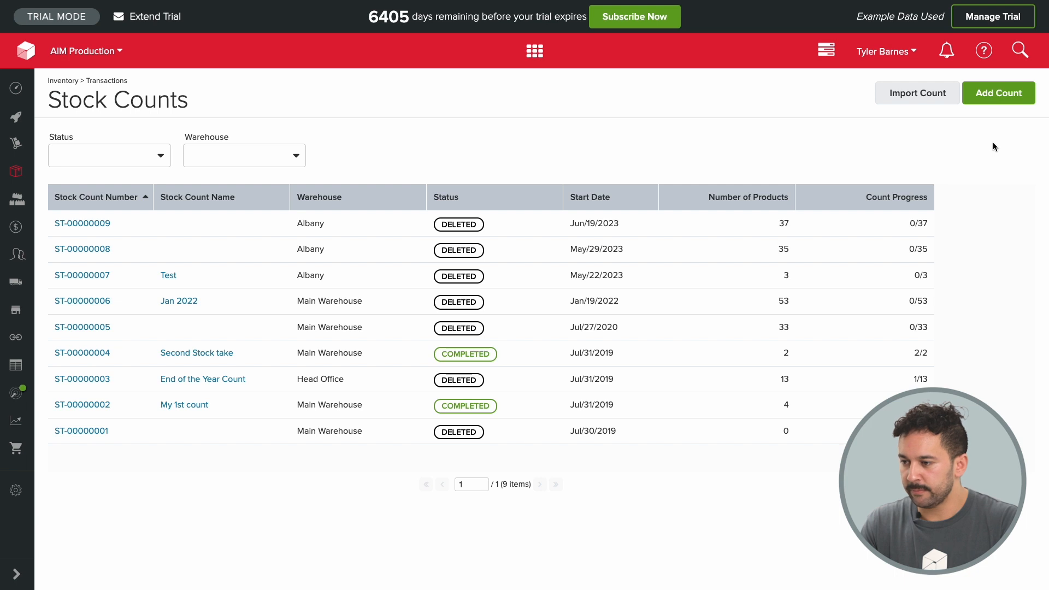
left_click(998, 92)
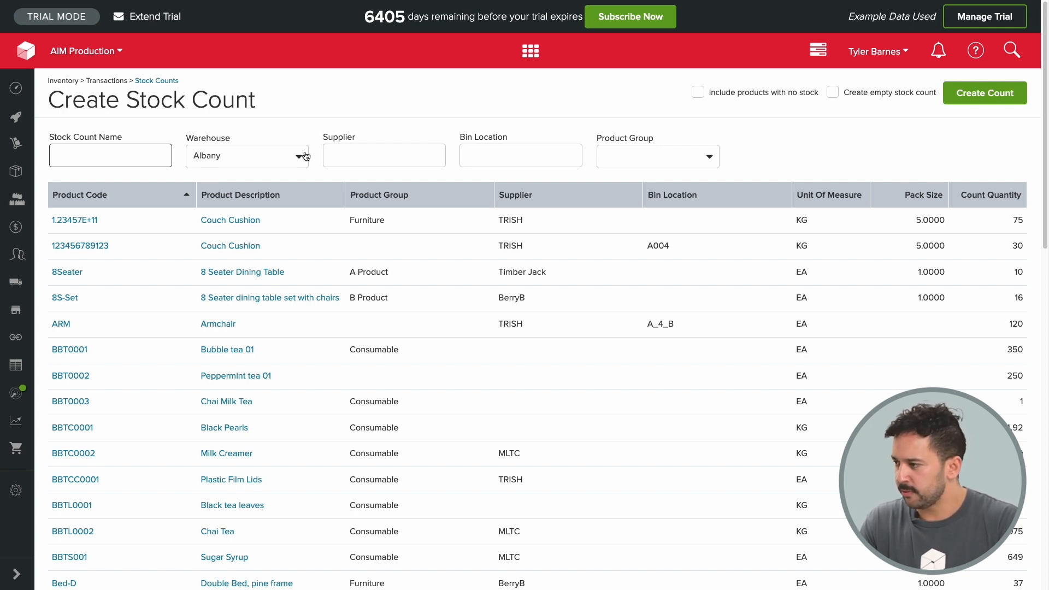
Keep Albany as warehouse and create stock count ST-00000010, confirming open transactions
left_click(247, 155)
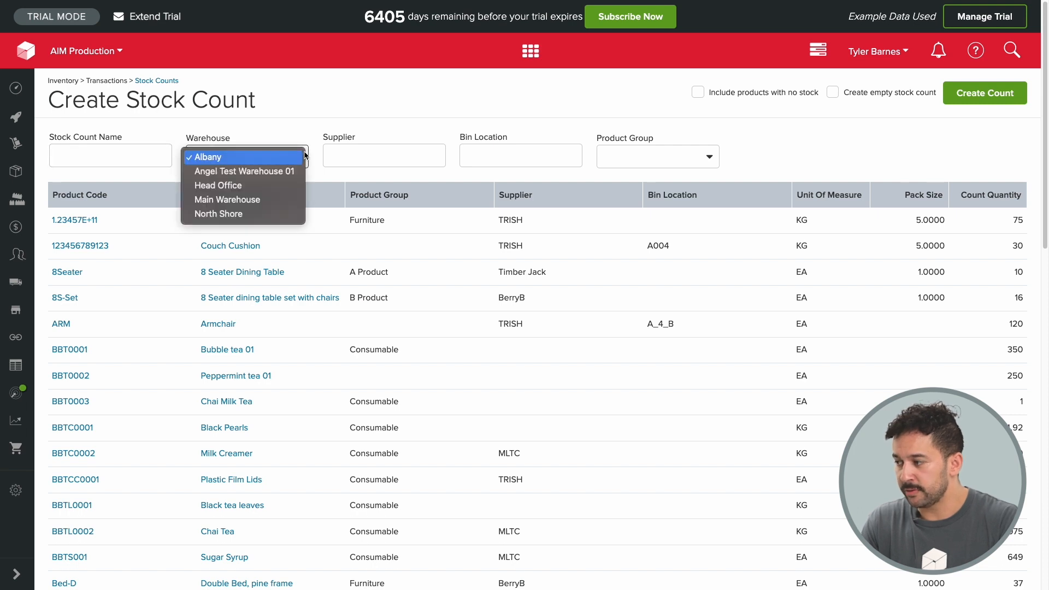
left_click(206, 156)
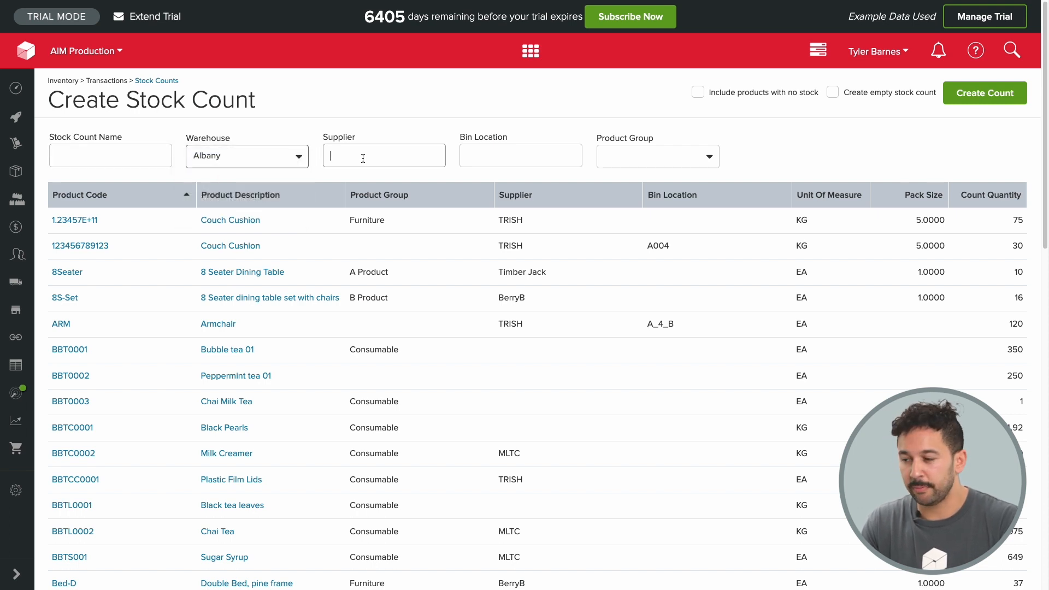
type("a")
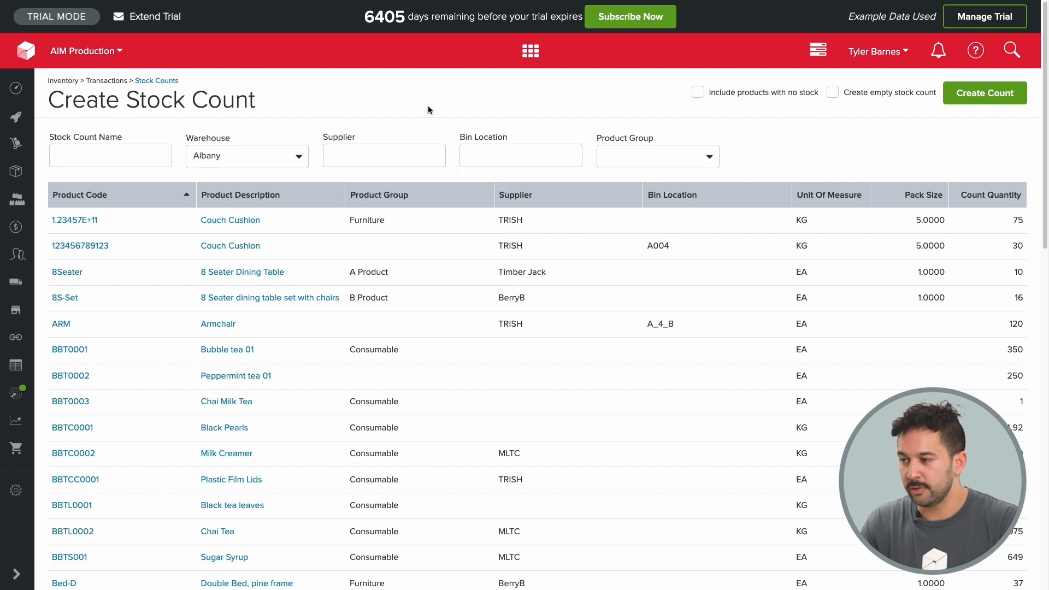
left_click(521, 155)
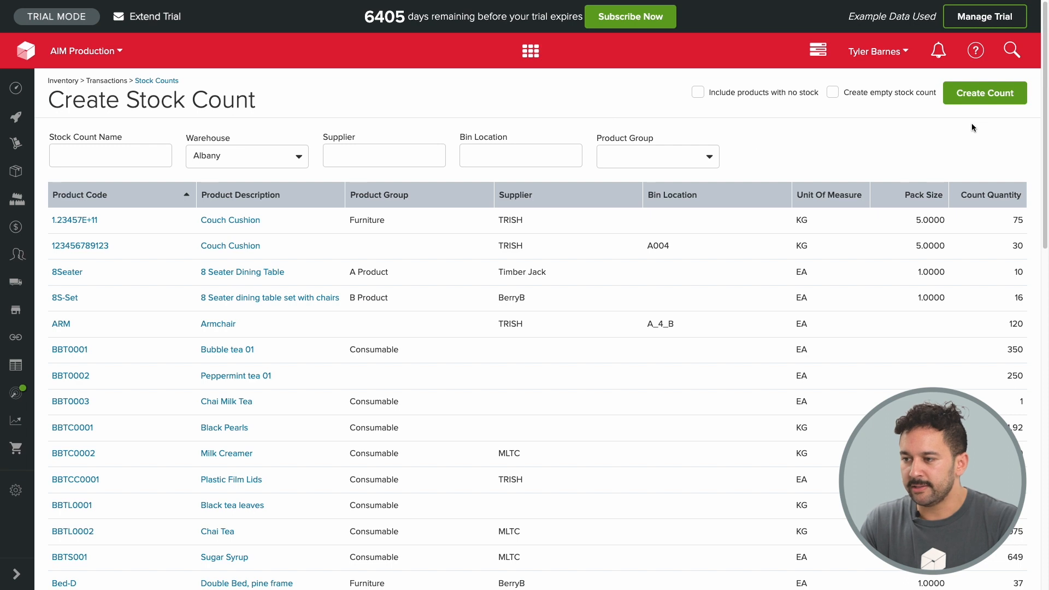
left_click(984, 91)
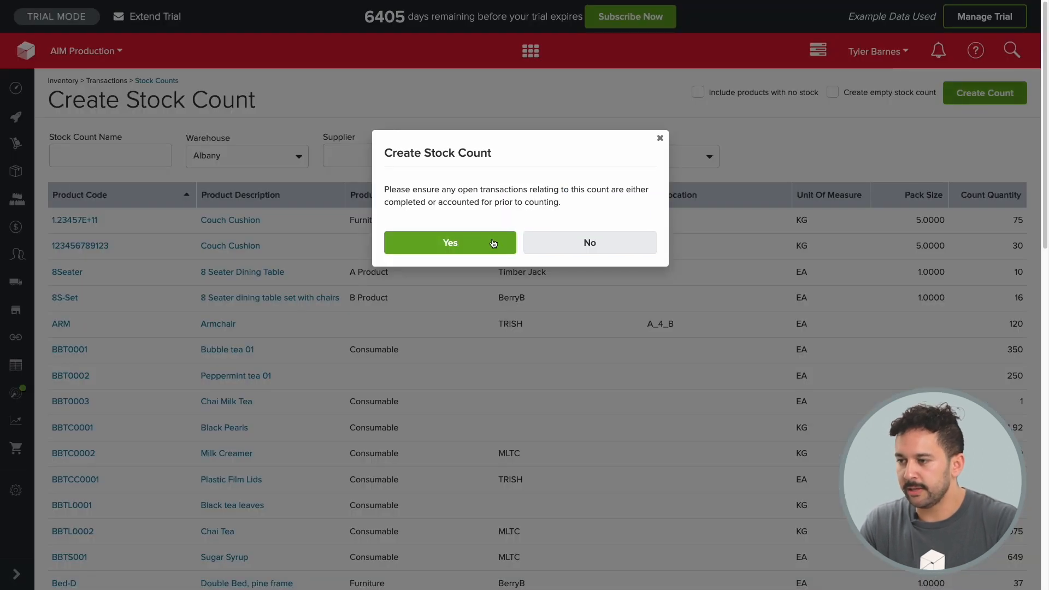
left_click(450, 242)
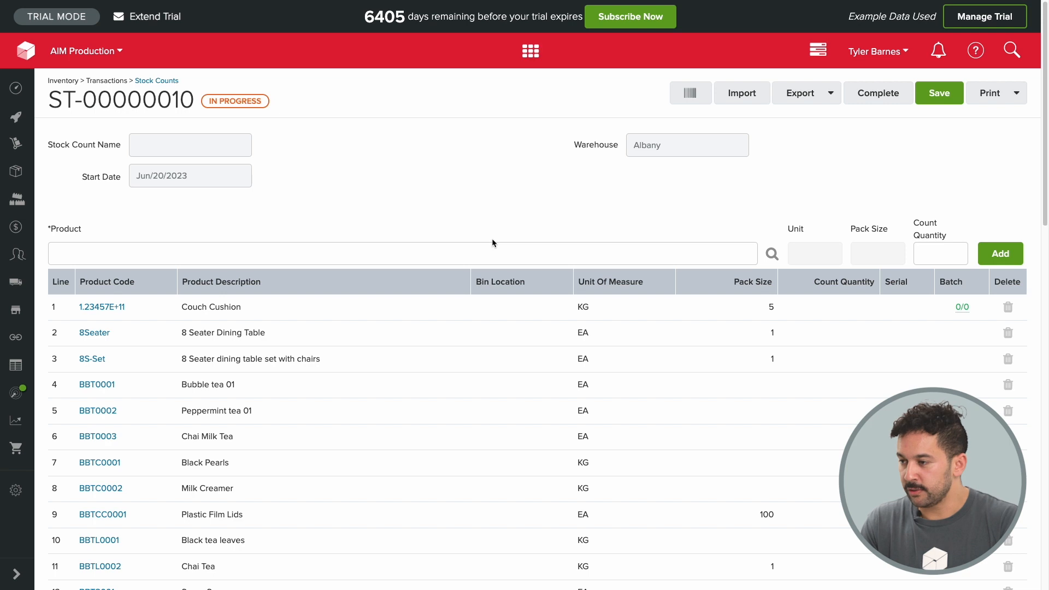
mouse_move(571, 167)
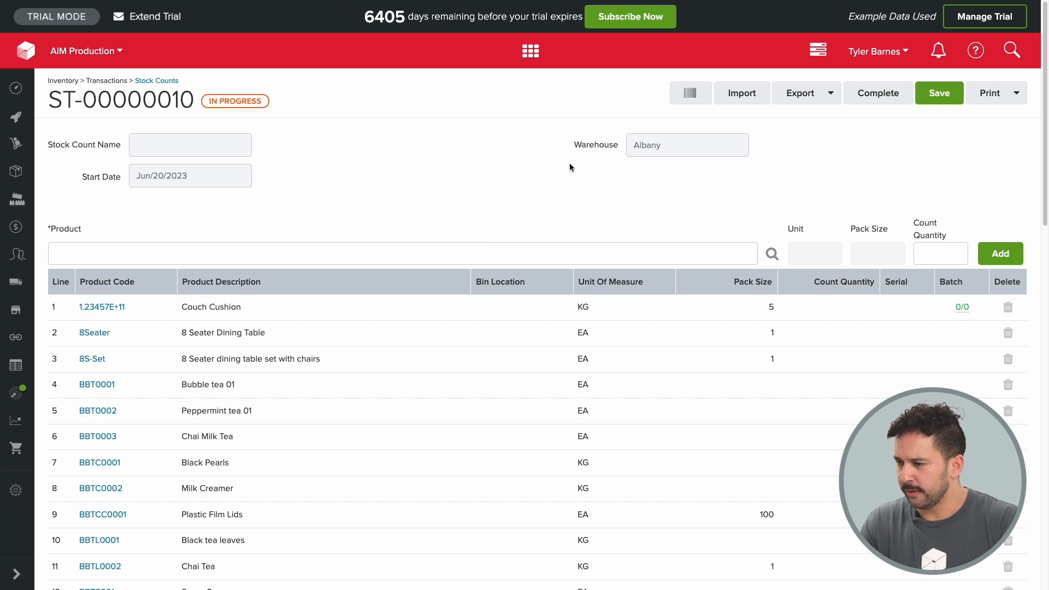
mouse_move(690, 93)
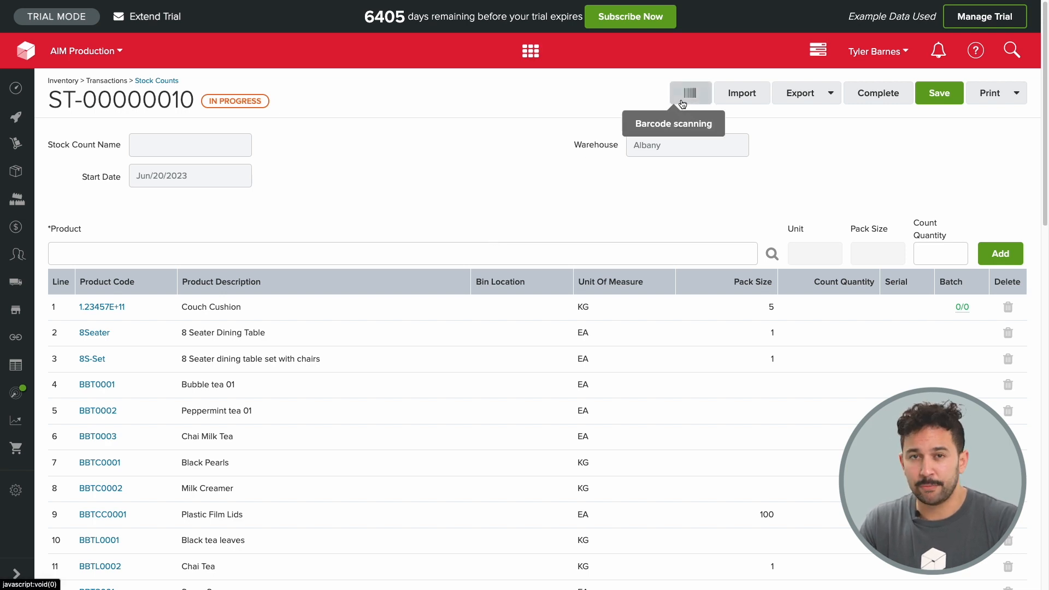
Look at the Scan Single Barcode panel for the count, then dismiss it
left_click(689, 93)
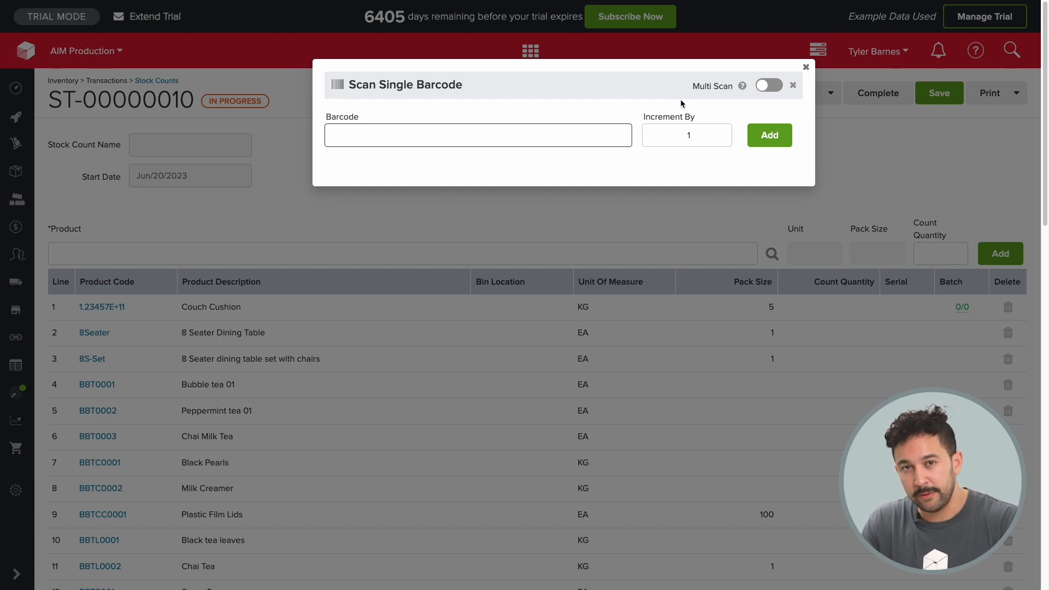
left_click(805, 67)
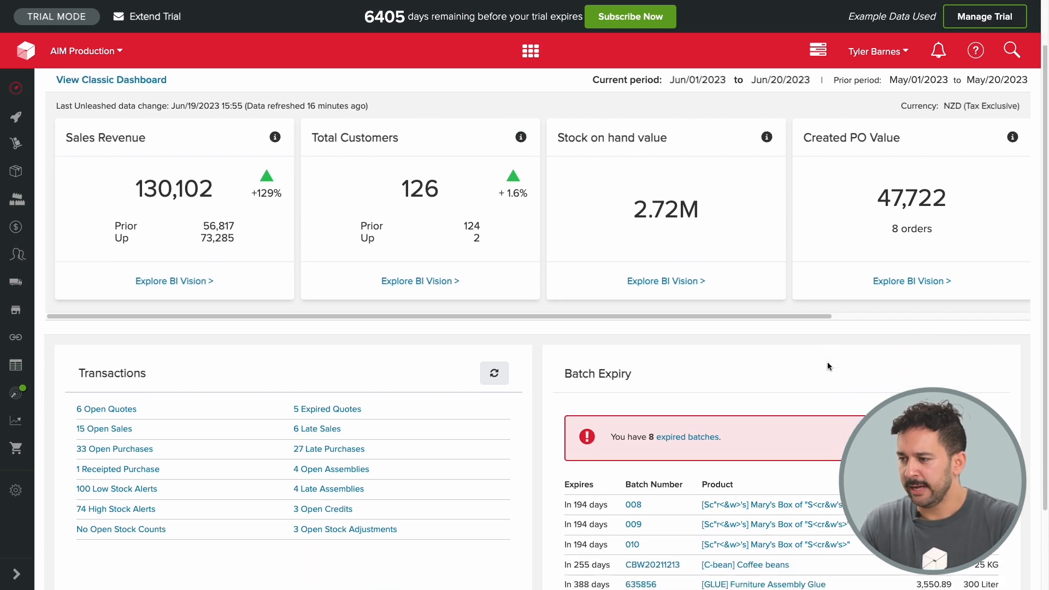
Review the eight expired batches in Batch Numbers Enquiry, then list the open assemblies under Production
scroll("down", 3)
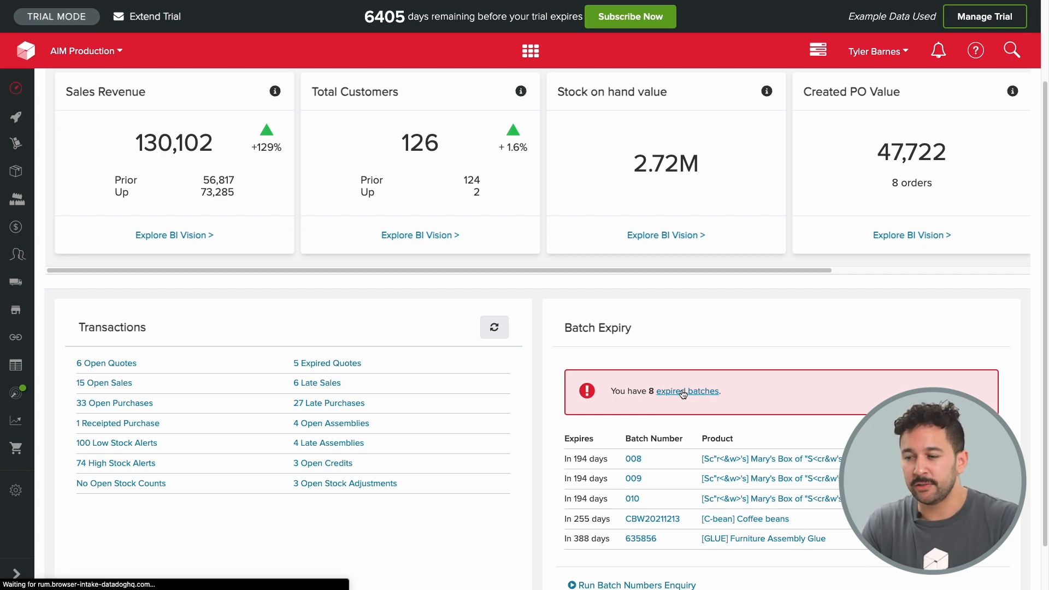
left_click(686, 392)
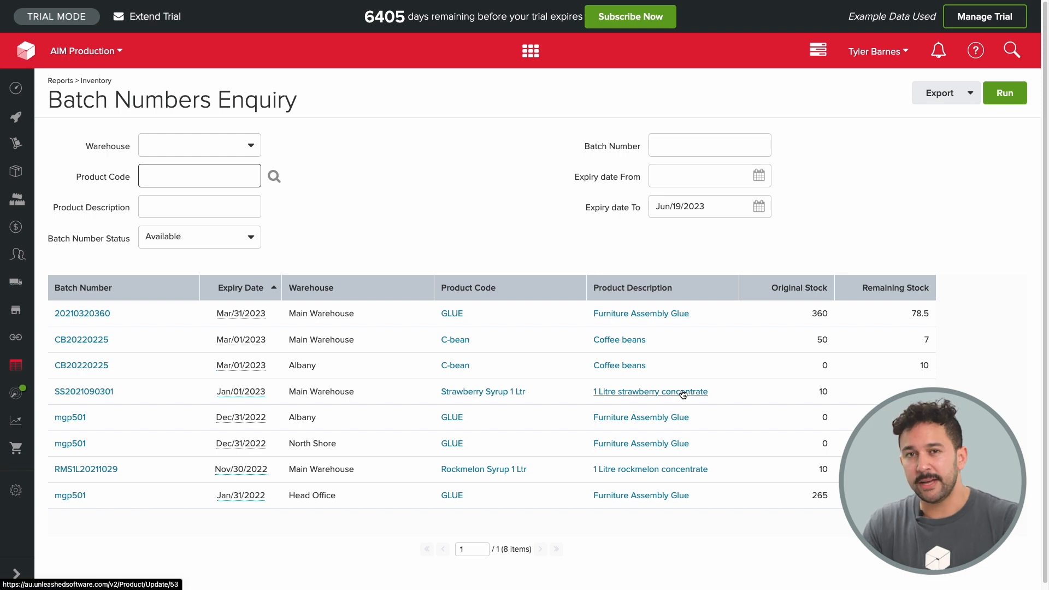
mouse_move(773, 237)
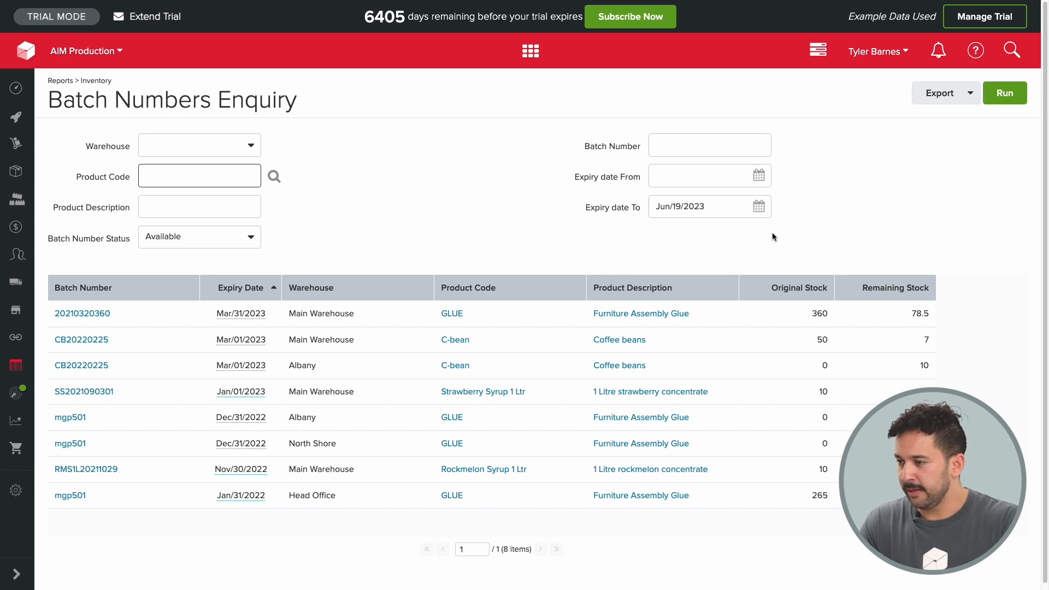
left_click(16, 199)
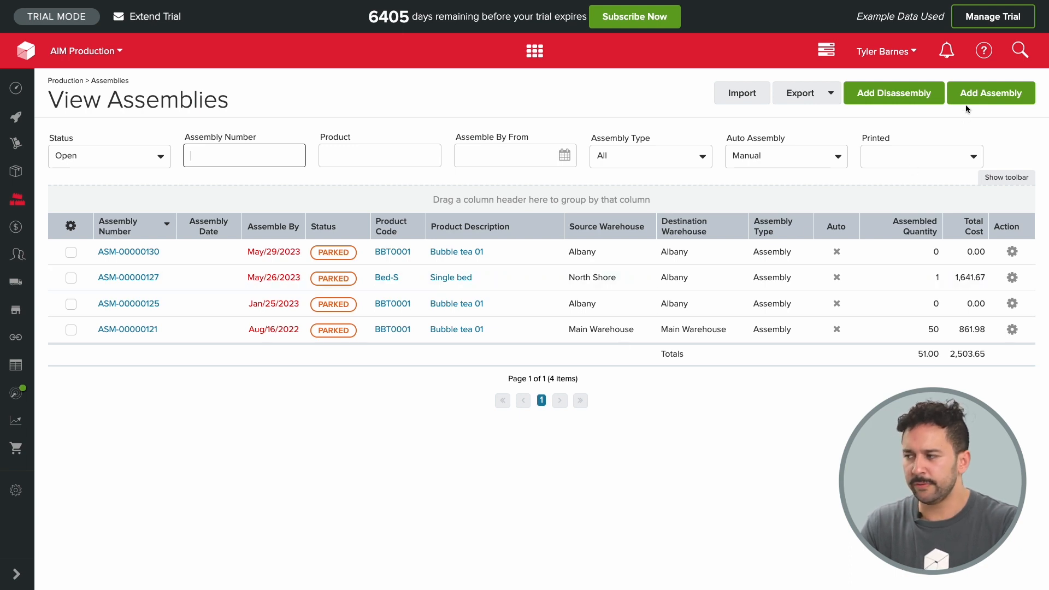
Add assembly ASM-00000135 for [BBT0003] Chai Milk Tea in Albany, parked with its component lines
left_click(991, 91)
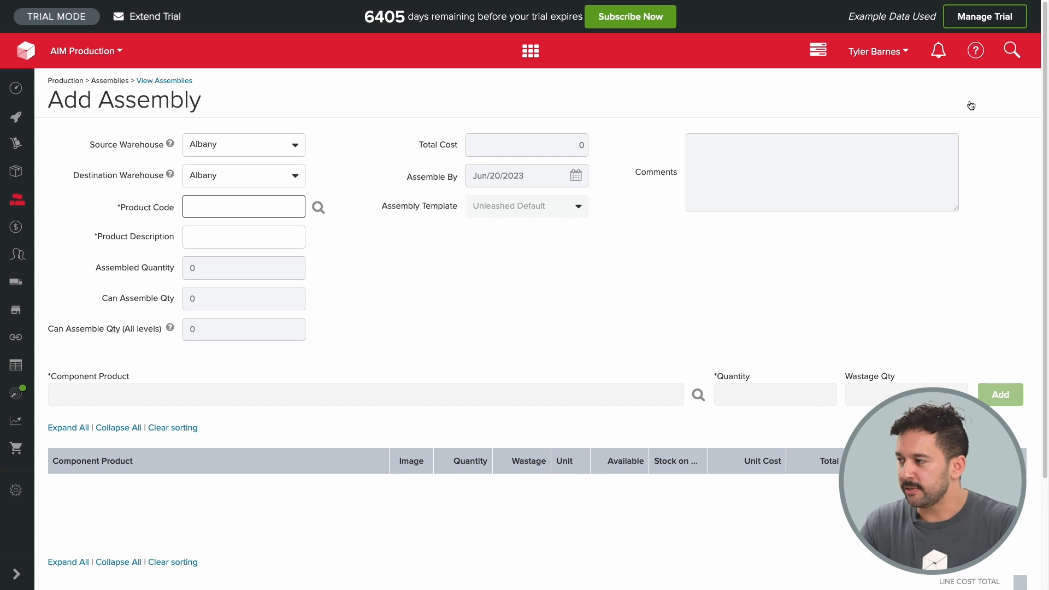
left_click(243, 237)
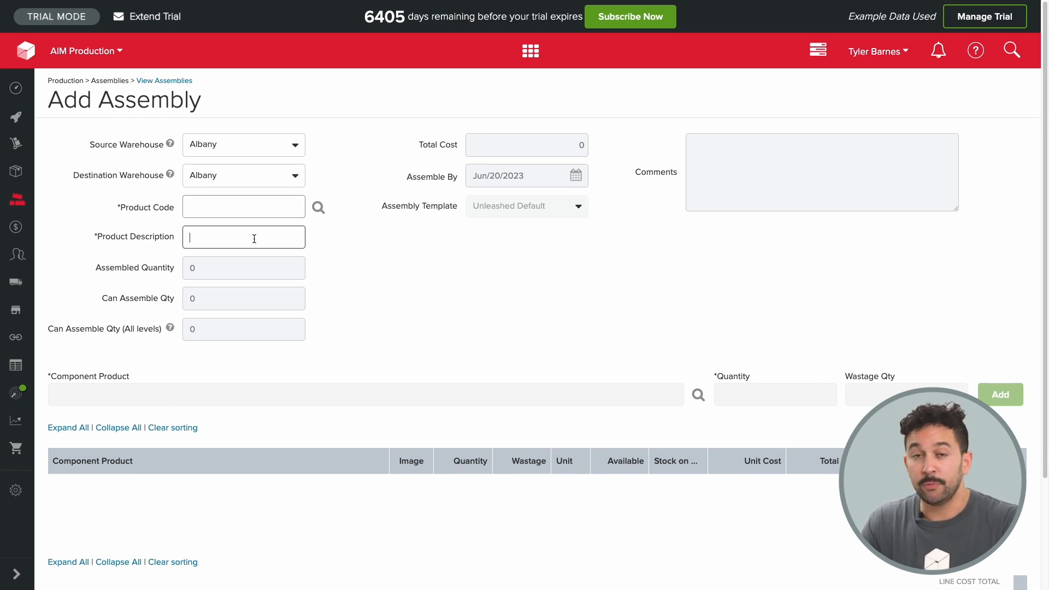
type("cha")
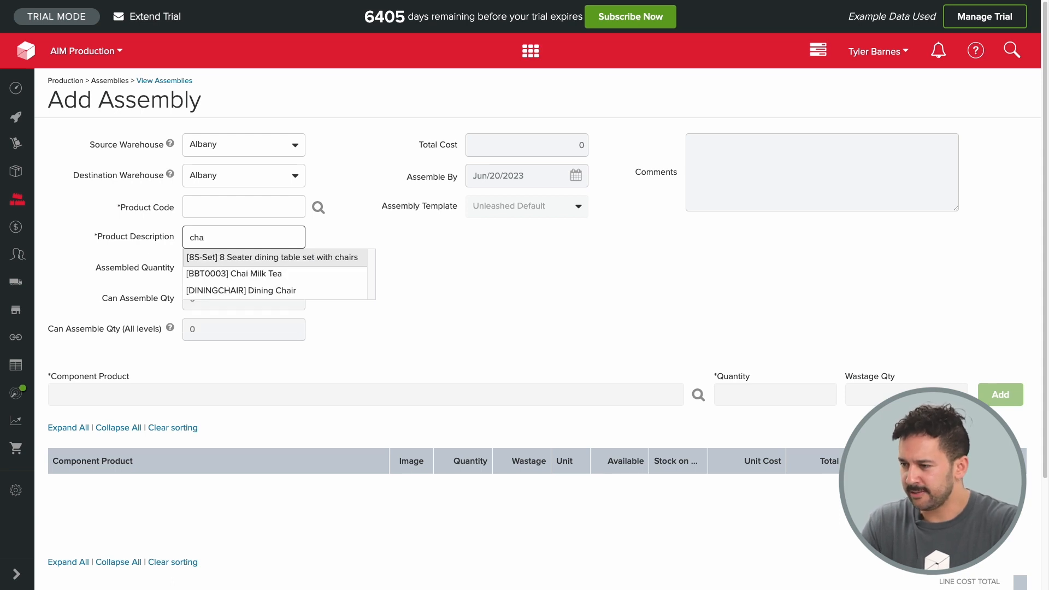
left_click(234, 273)
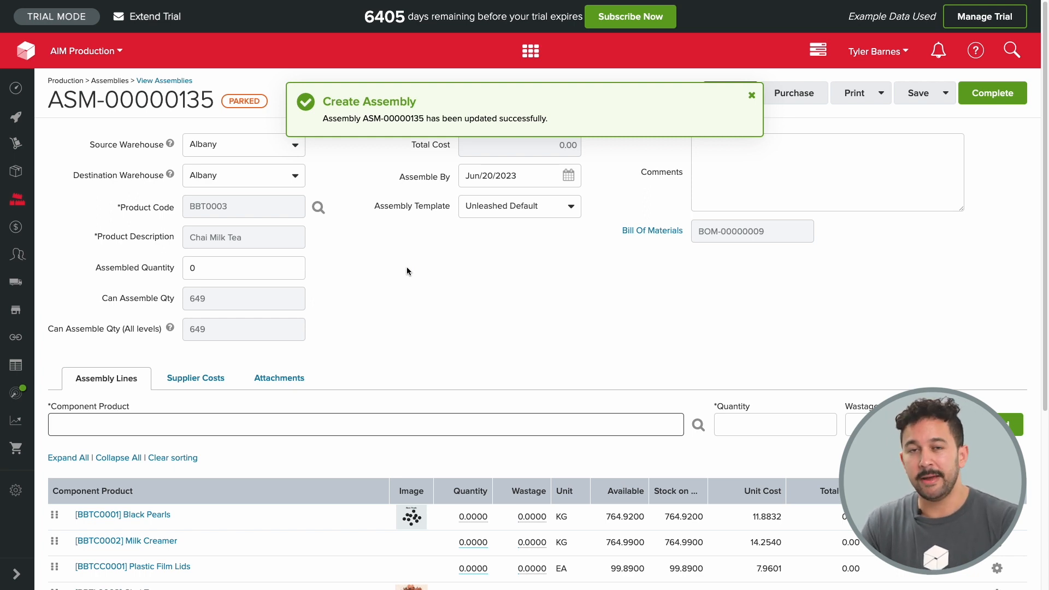
left_click(751, 94)
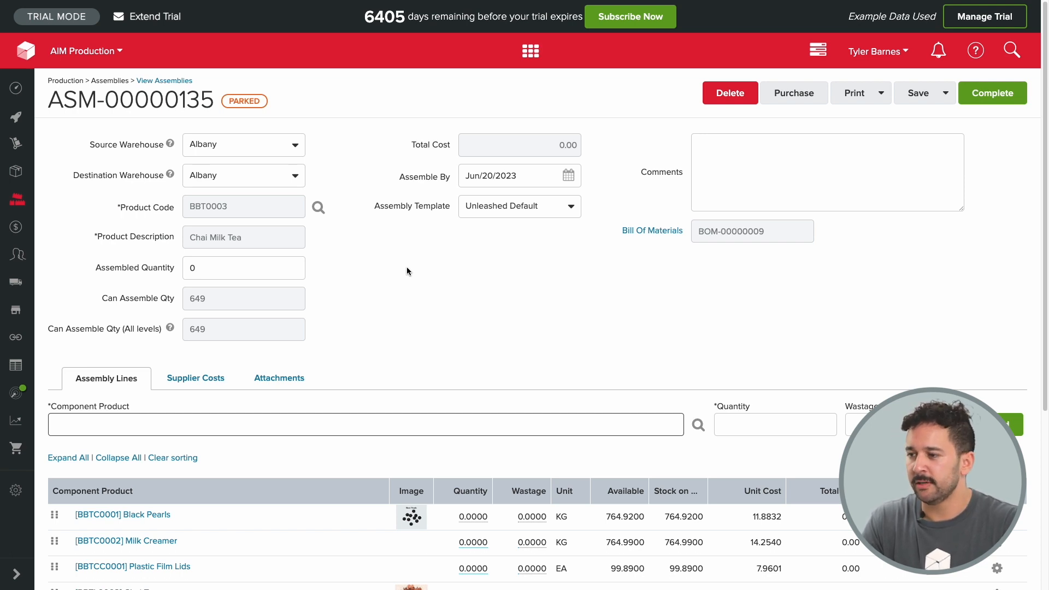
mouse_move(757, 170)
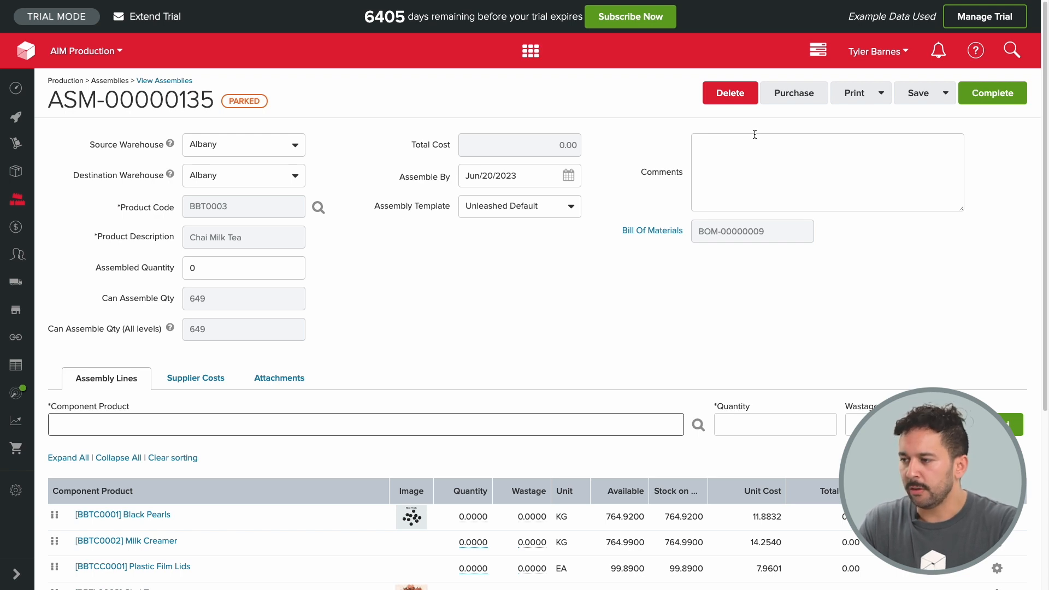
mouse_move(553, 62)
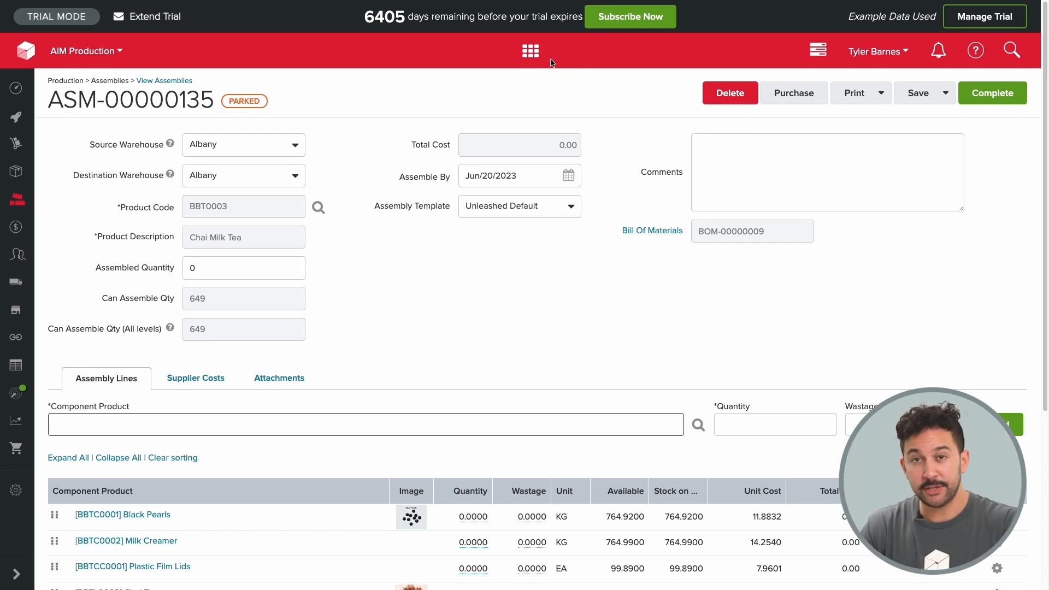
Reach the open sales orders list via the quick shortcuts' View Sales Orders
left_click(530, 50)
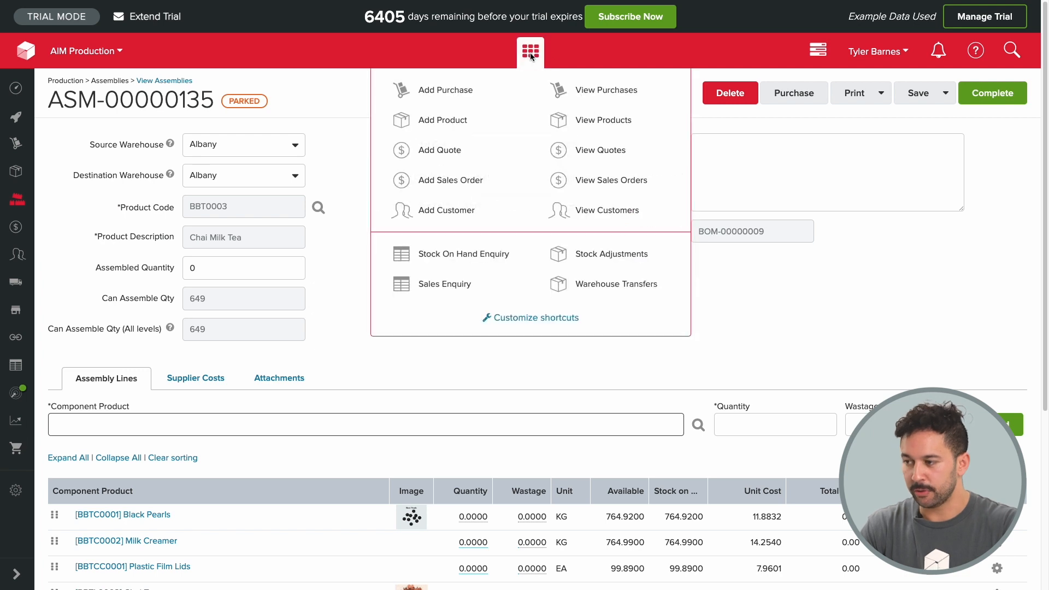
left_click(610, 181)
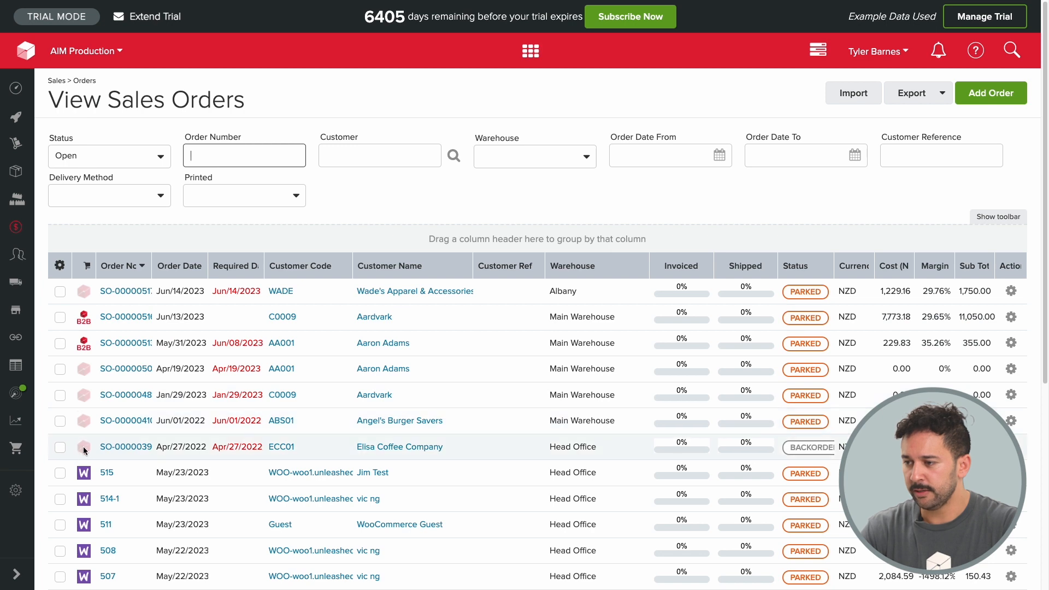
mouse_move(365, 186)
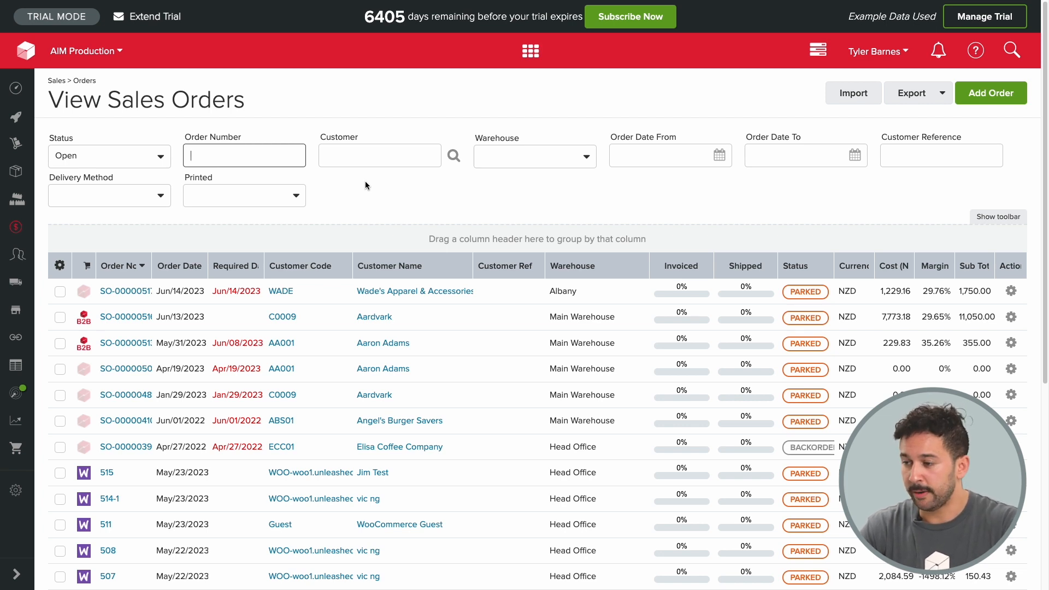
mouse_move(609, 198)
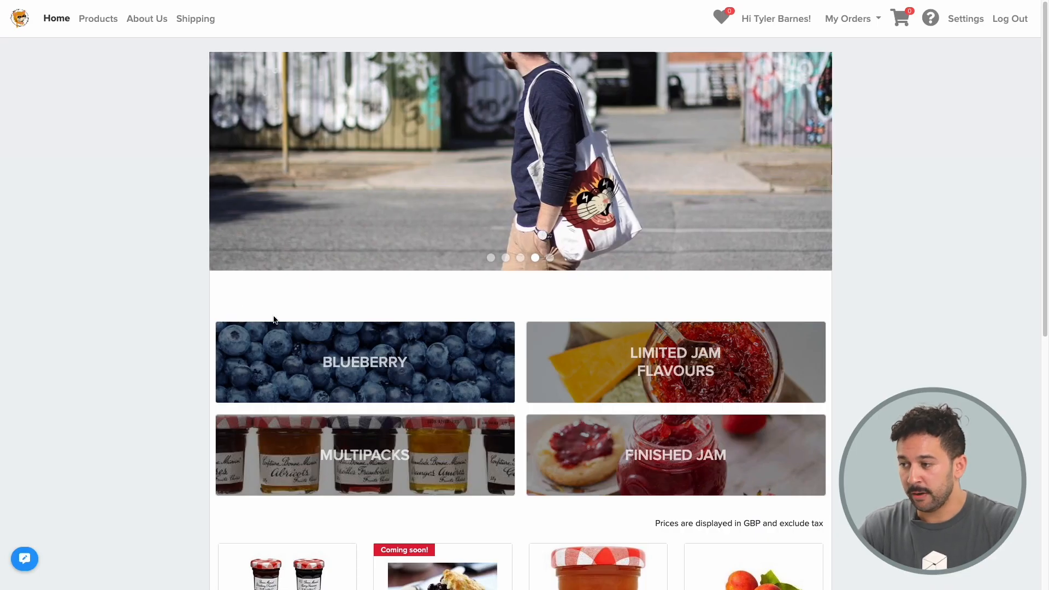
Show the B2B store's product catalogue, try list view, and settle on the grid of product cards
scroll("down", 3)
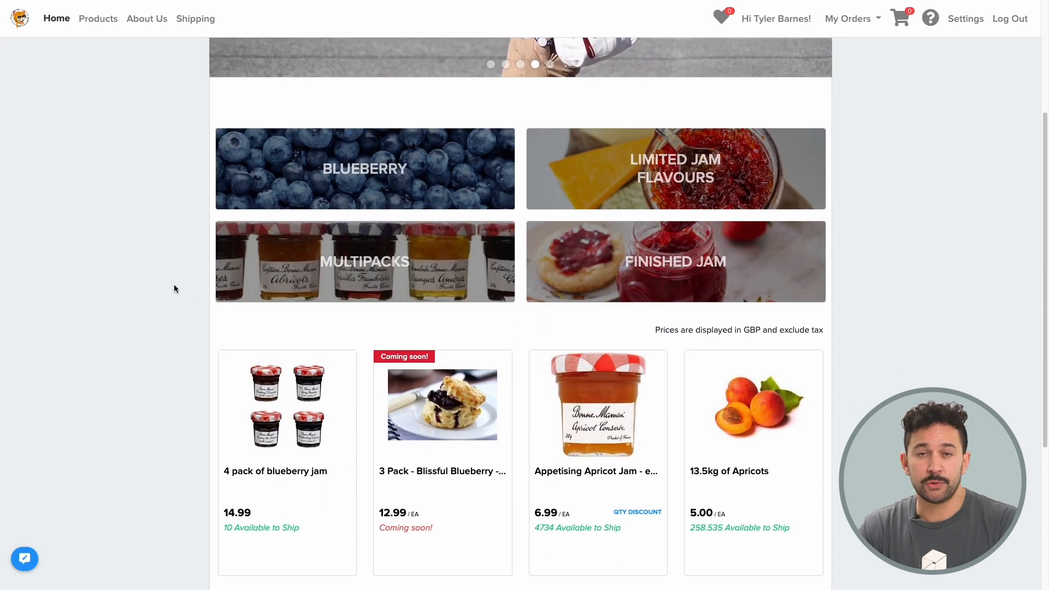
left_click(97, 19)
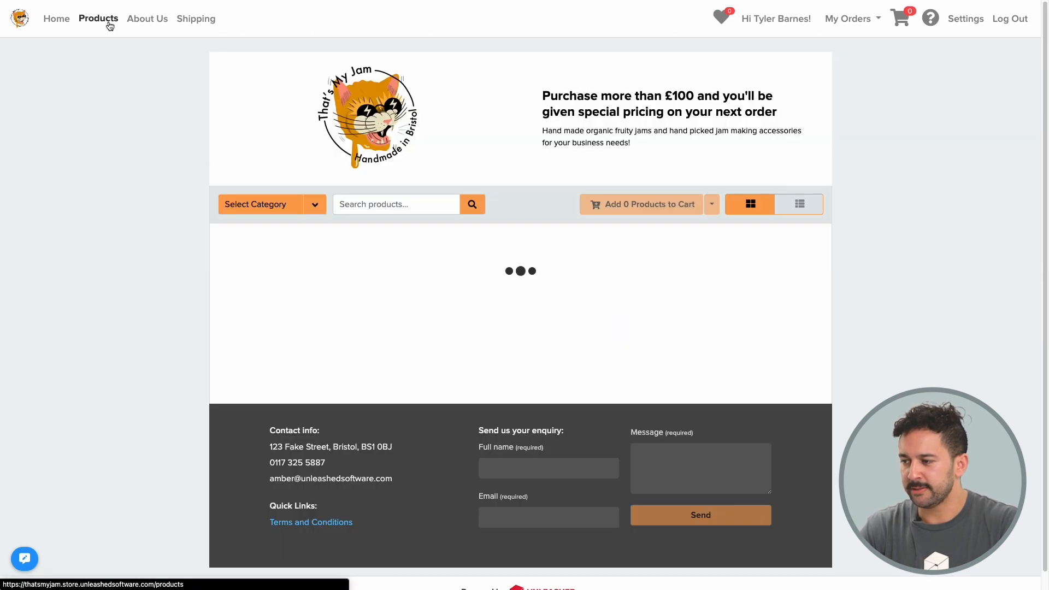
left_click(798, 204)
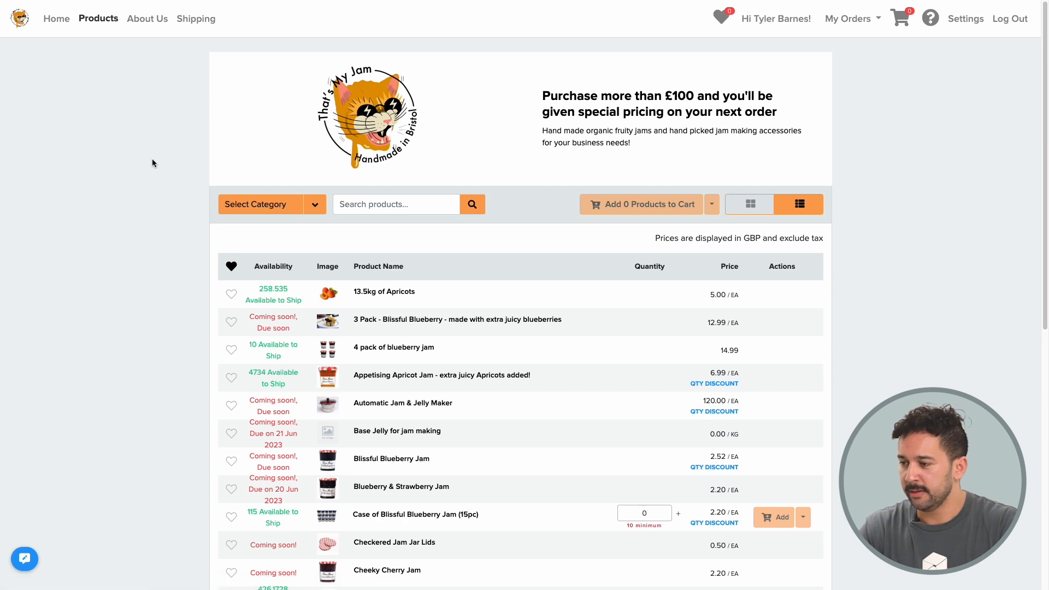
left_click(749, 205)
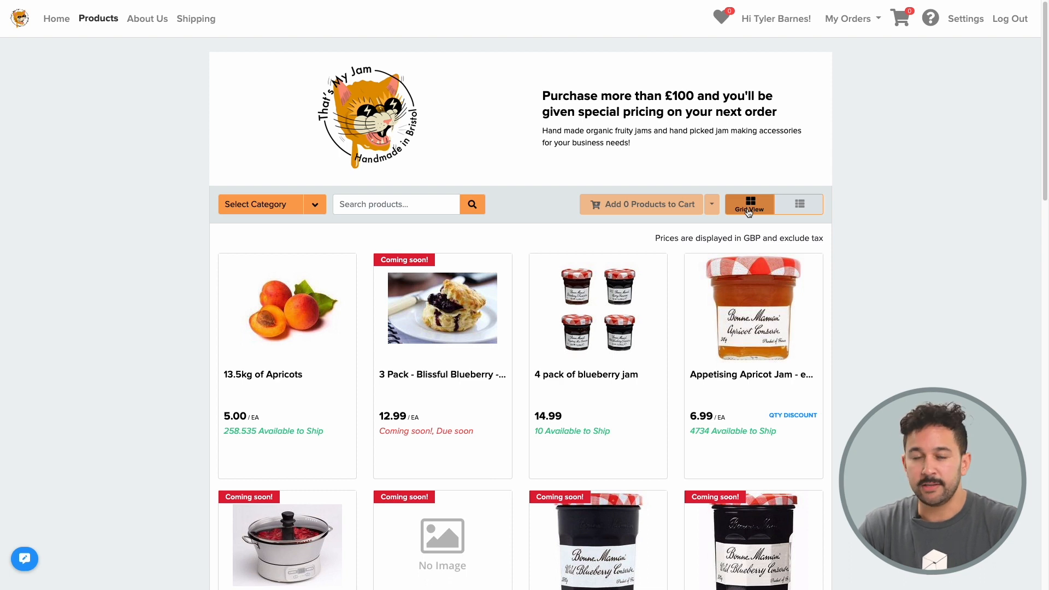
mouse_move(891, 228)
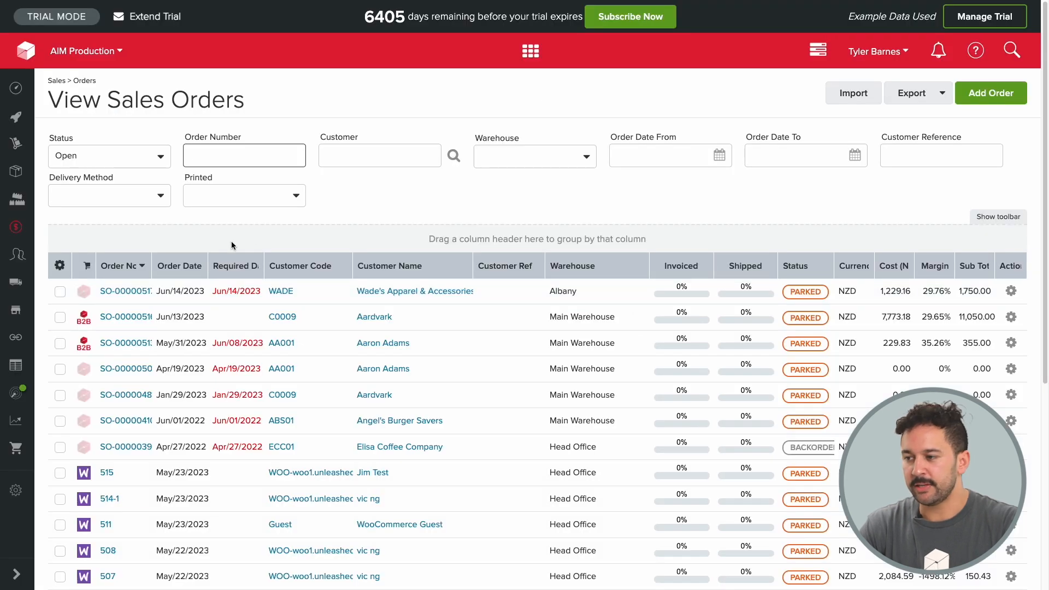
Create shipment SS-00000513 from sales order SO-00000513 with its four product lines
left_click(123, 342)
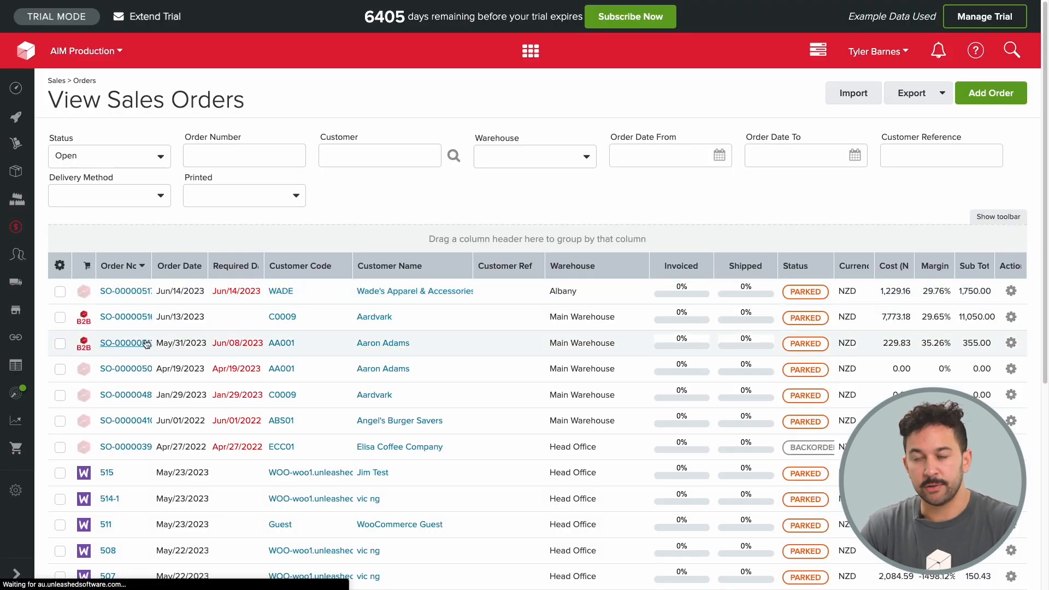
left_click(126, 342)
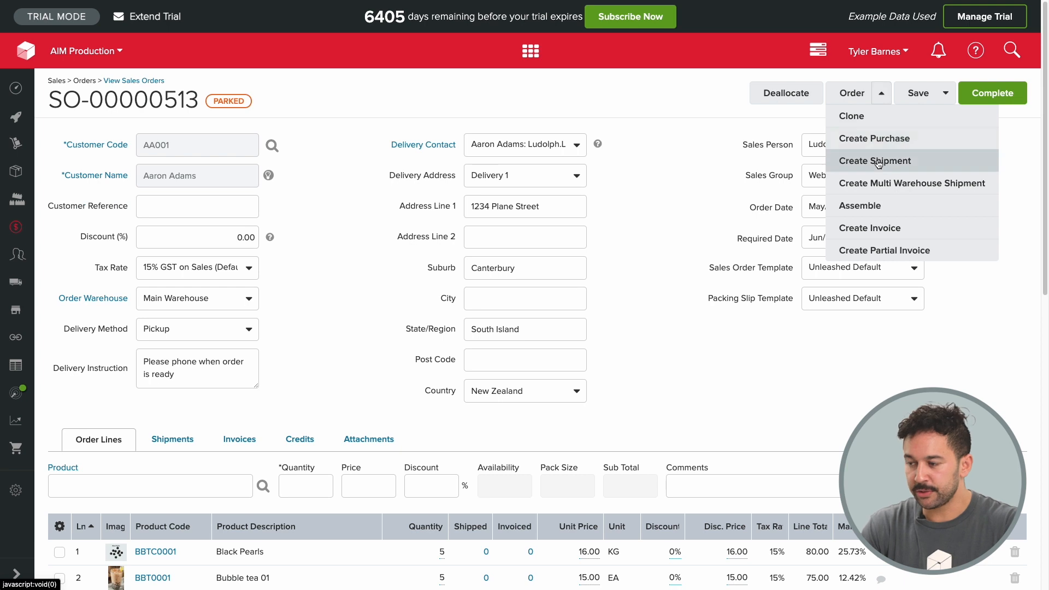
left_click(874, 161)
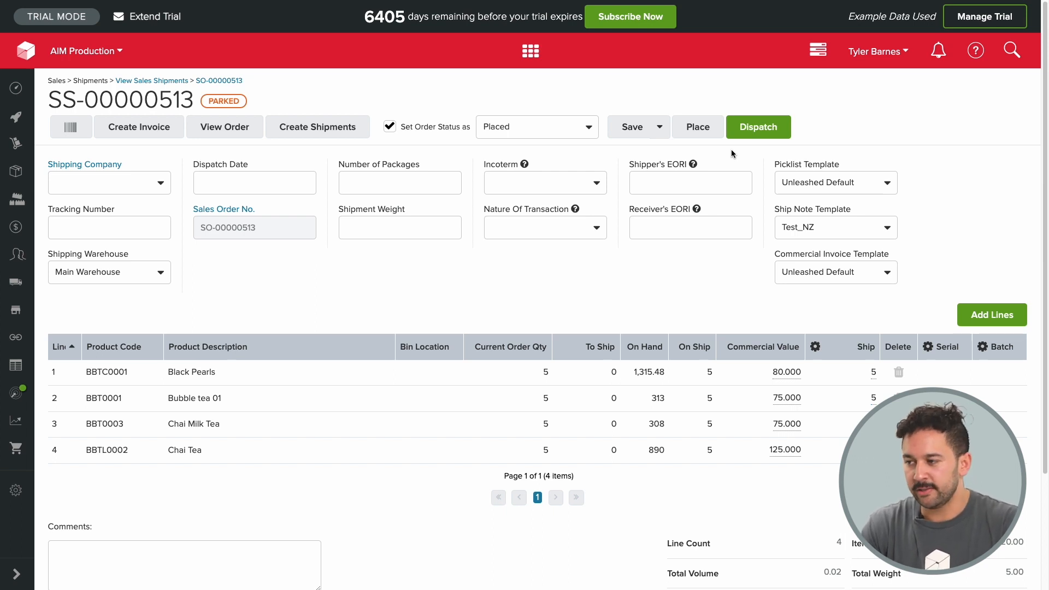
mouse_move(531, 133)
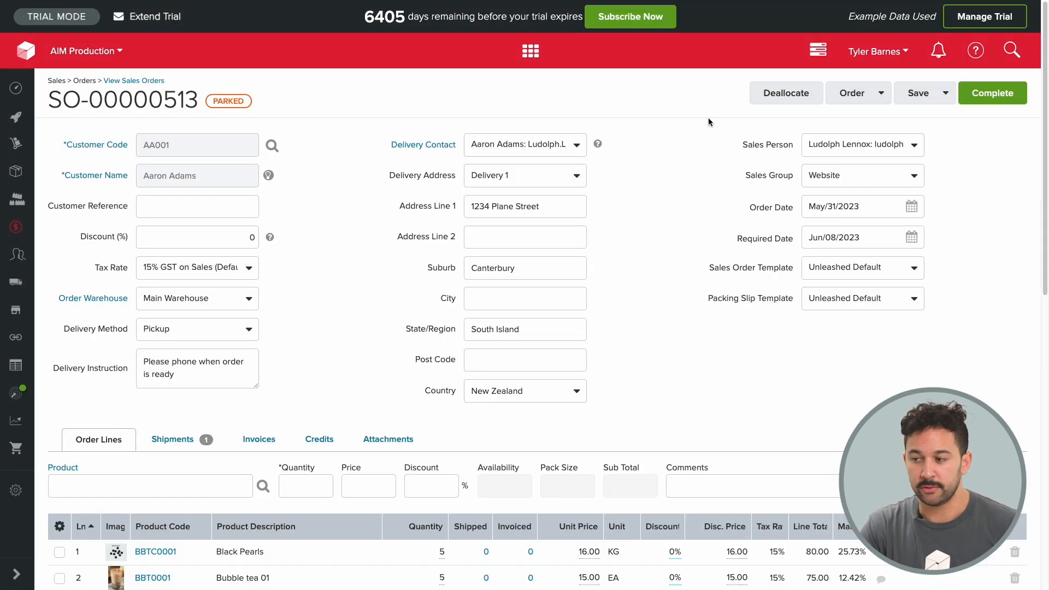
mouse_move(657, 130)
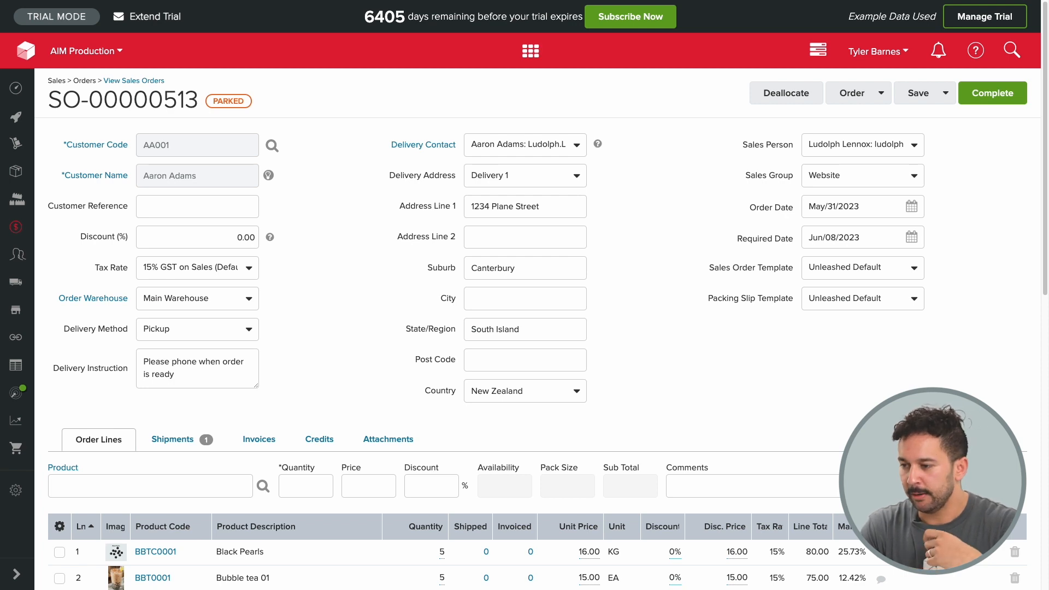
mouse_move(859, 335)
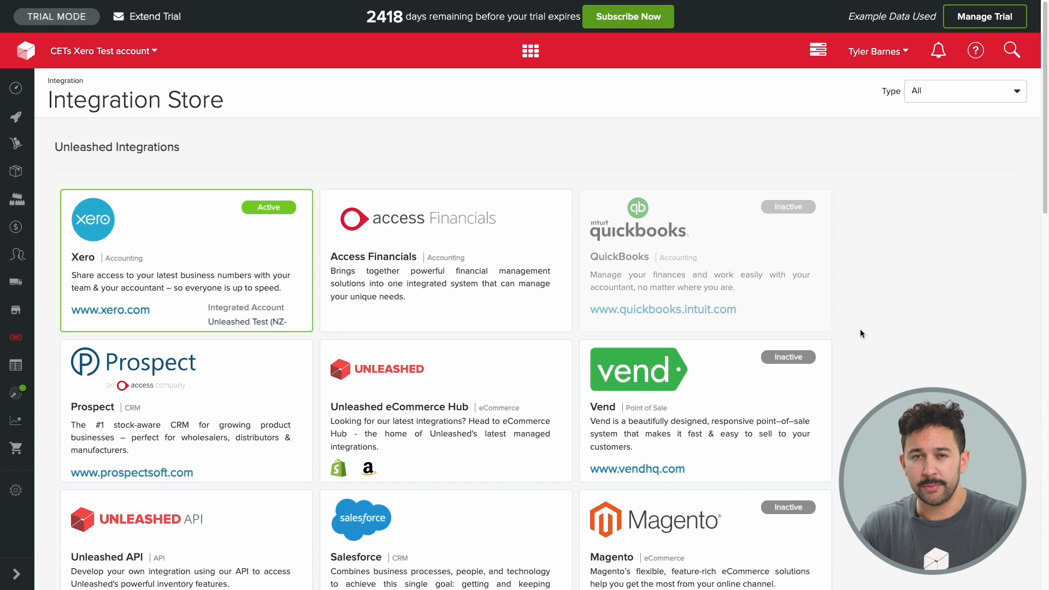
Browse the Integration Store and bring up the Xero integration's overview with its 30-day trial details
scroll("down", 3)
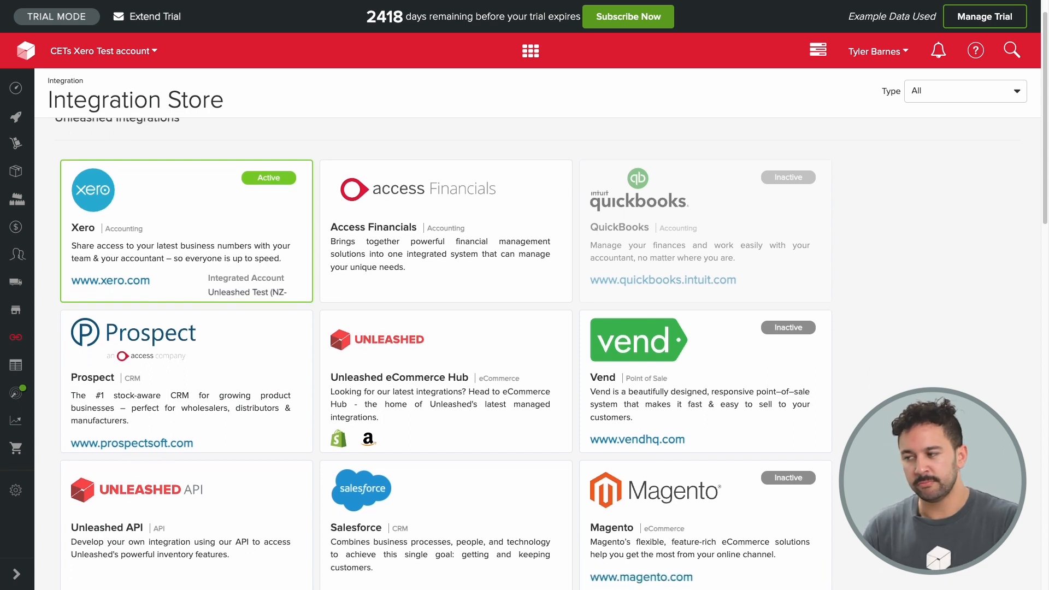
scroll("down", 3)
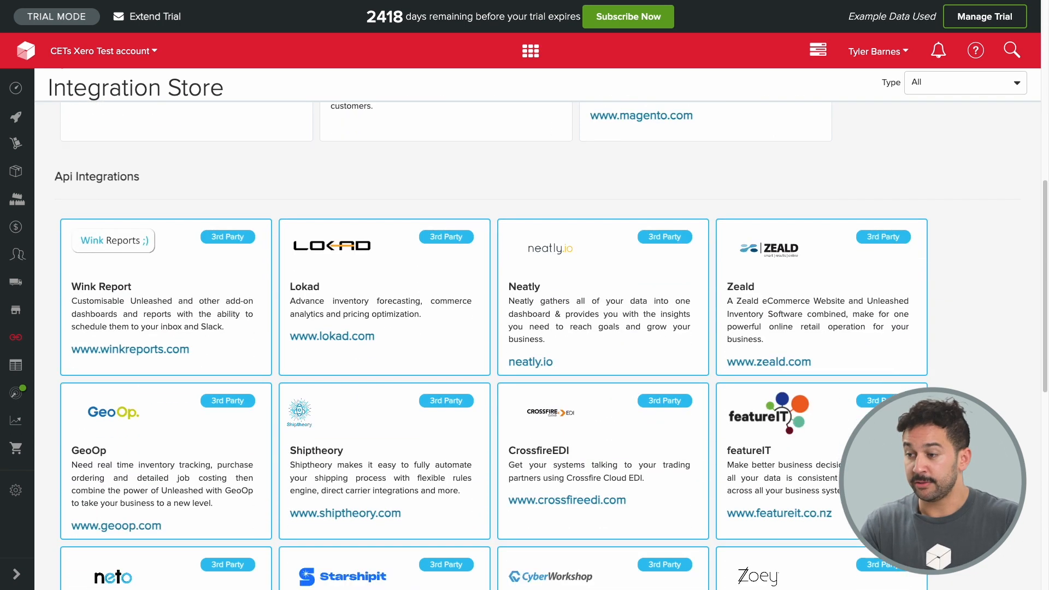
scroll("down", 3)
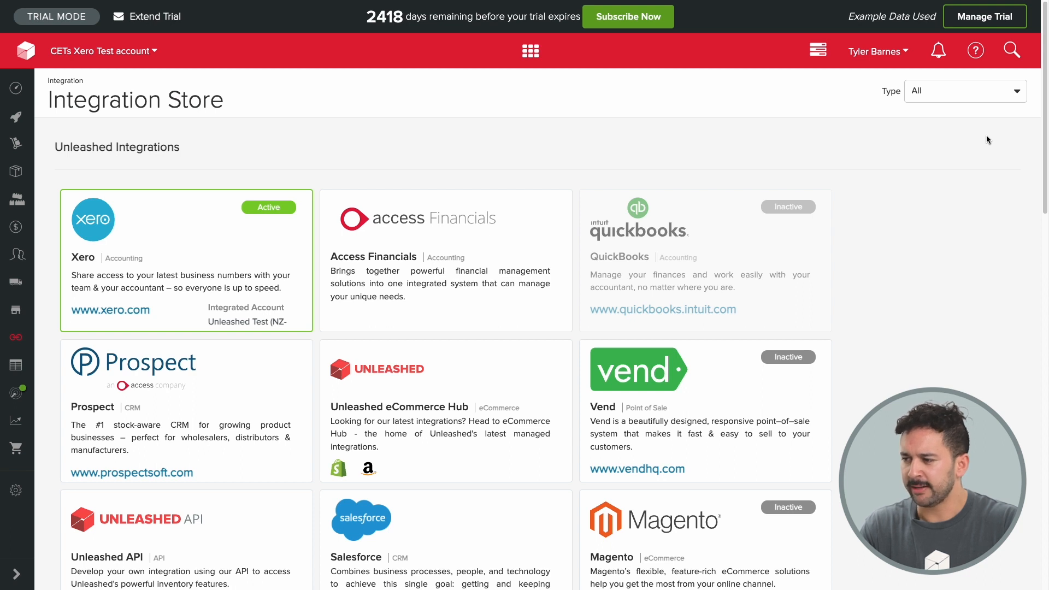
mouse_move(980, 103)
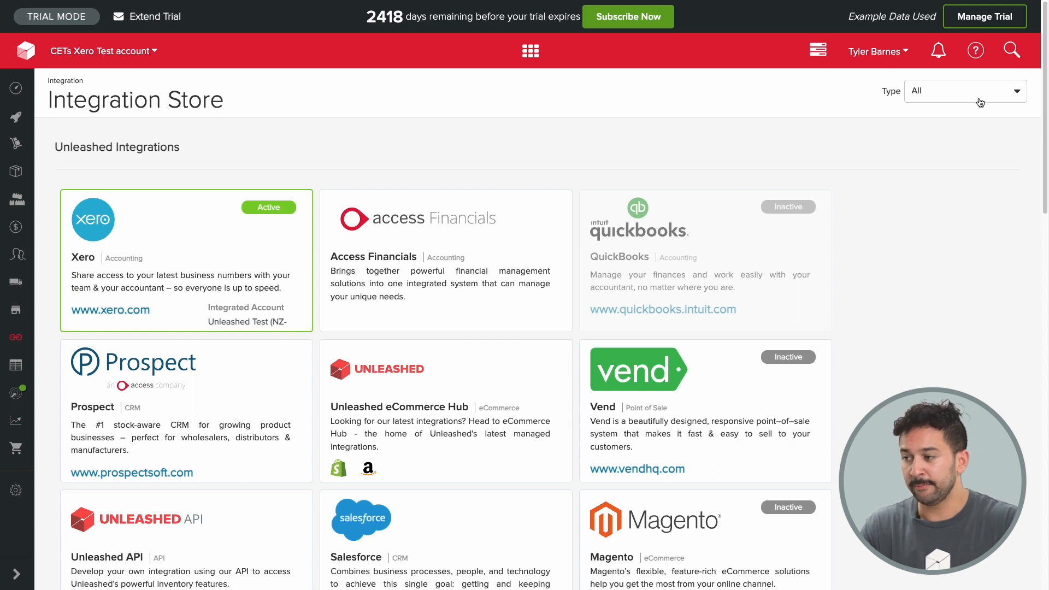
left_click(964, 91)
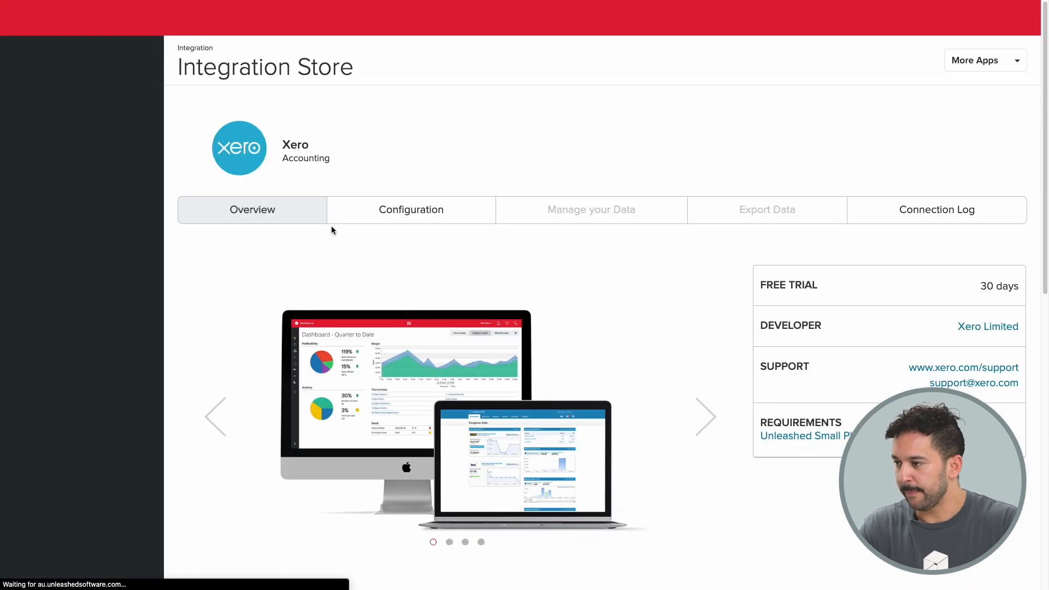
Show the Xero configuration with the integration on and sales, cost of goods and stock accounts linked
left_click(411, 210)
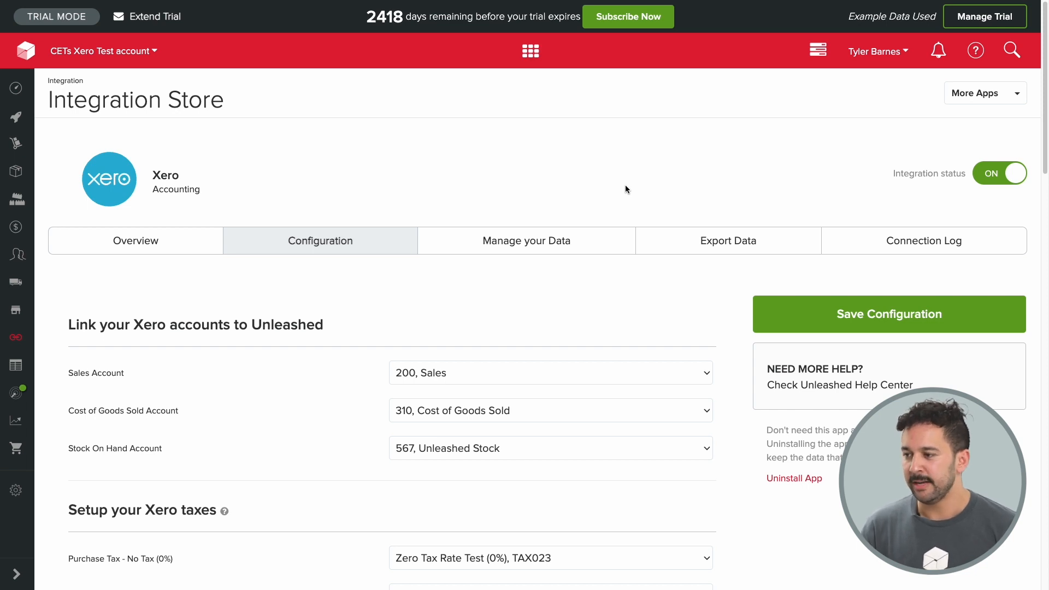
mouse_move(575, 165)
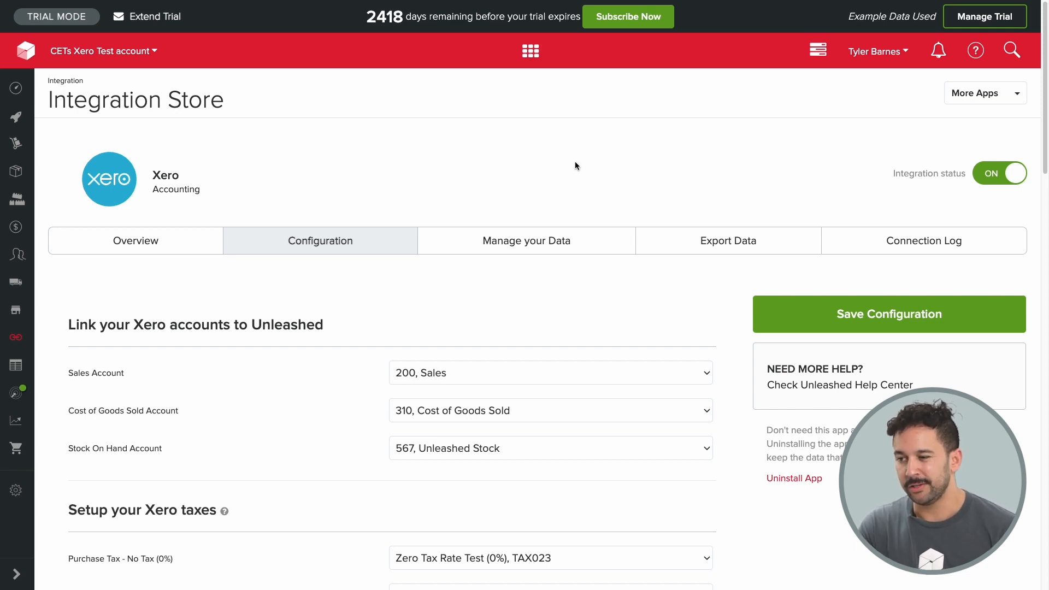
mouse_move(516, 201)
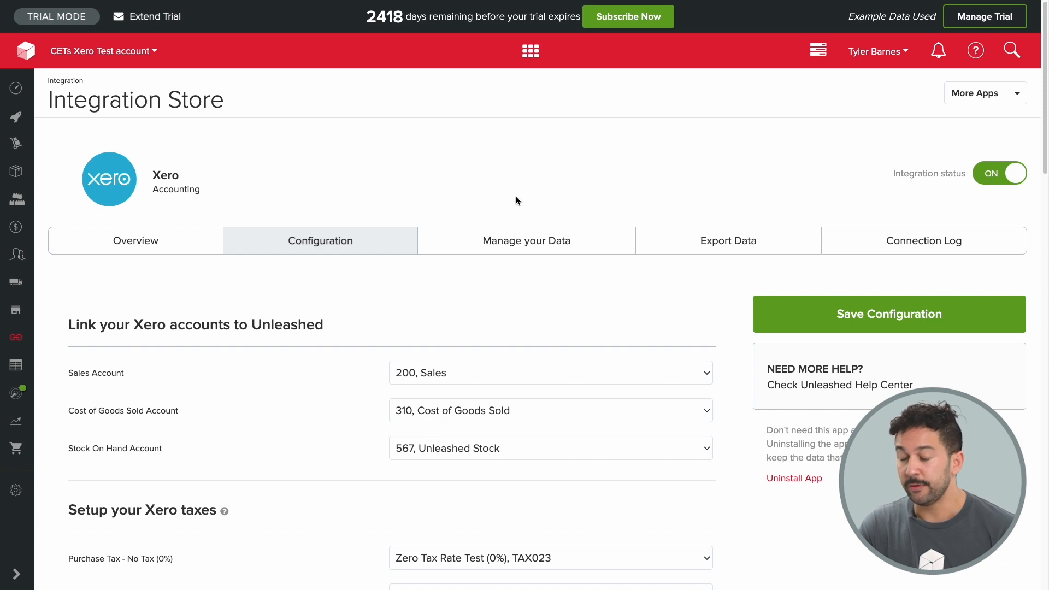
mouse_move(91, 147)
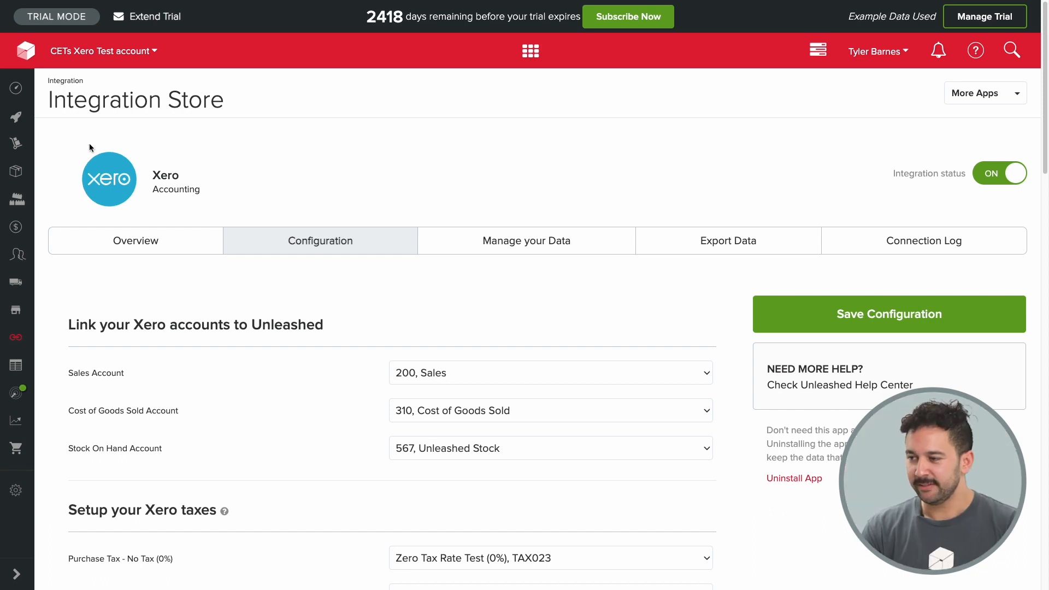
left_click(16, 87)
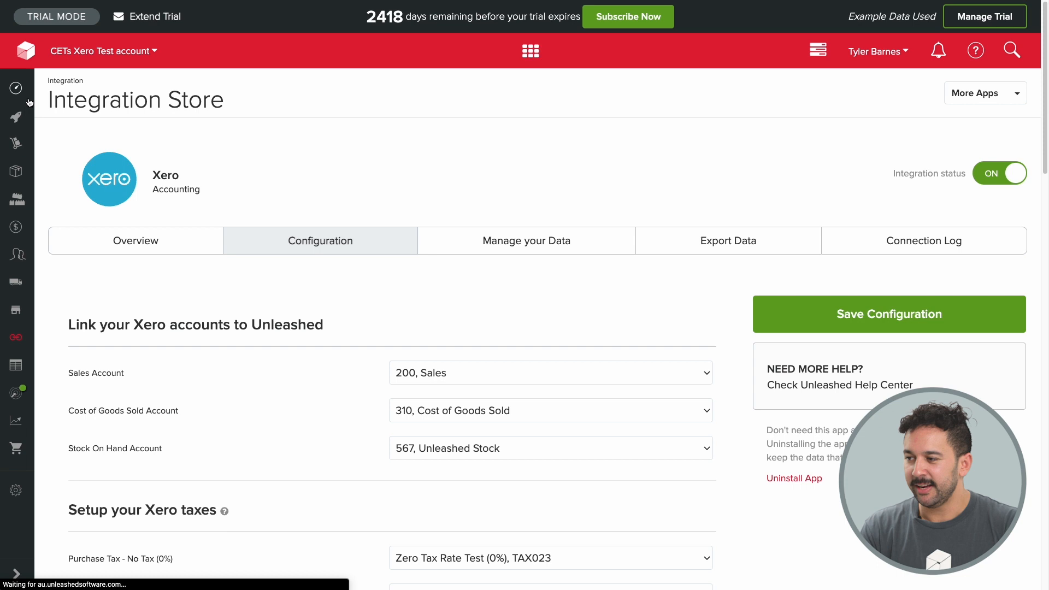